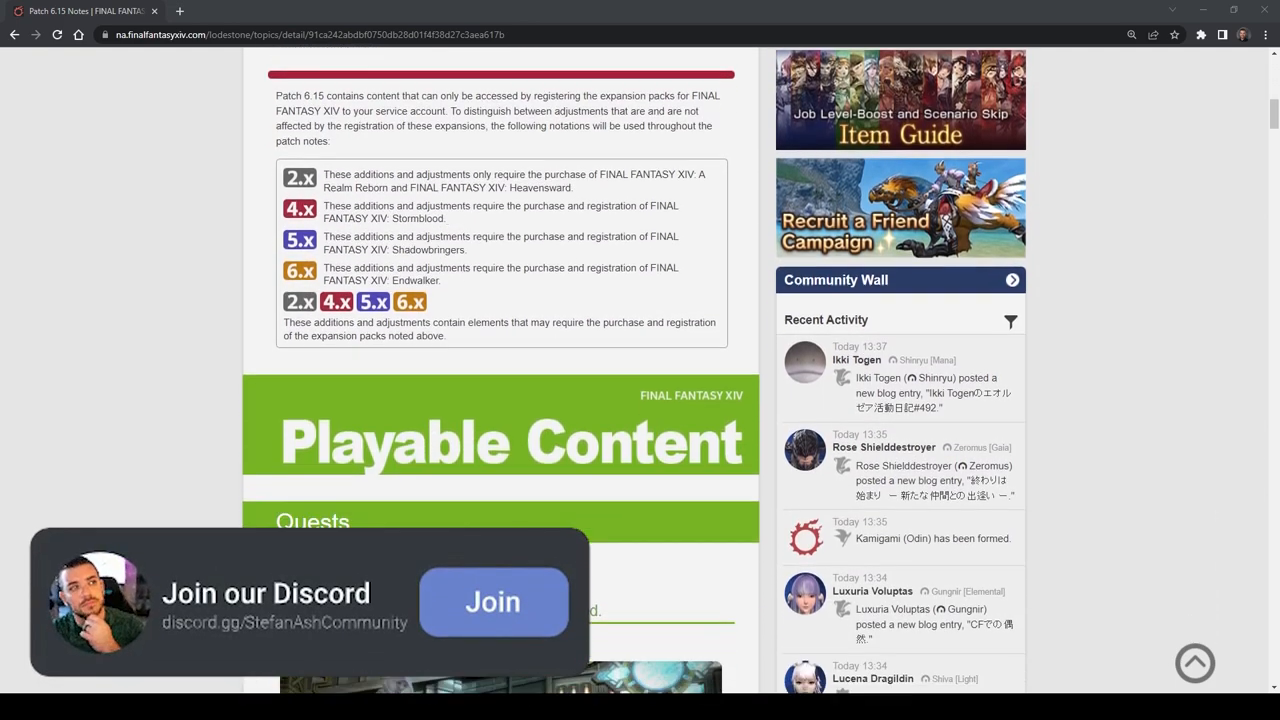
Scroll past the expansion legend to the A Heartless Hypothesis and Goodbye quest cards
{"action": "left_click", "coordinate": [492, 600]}
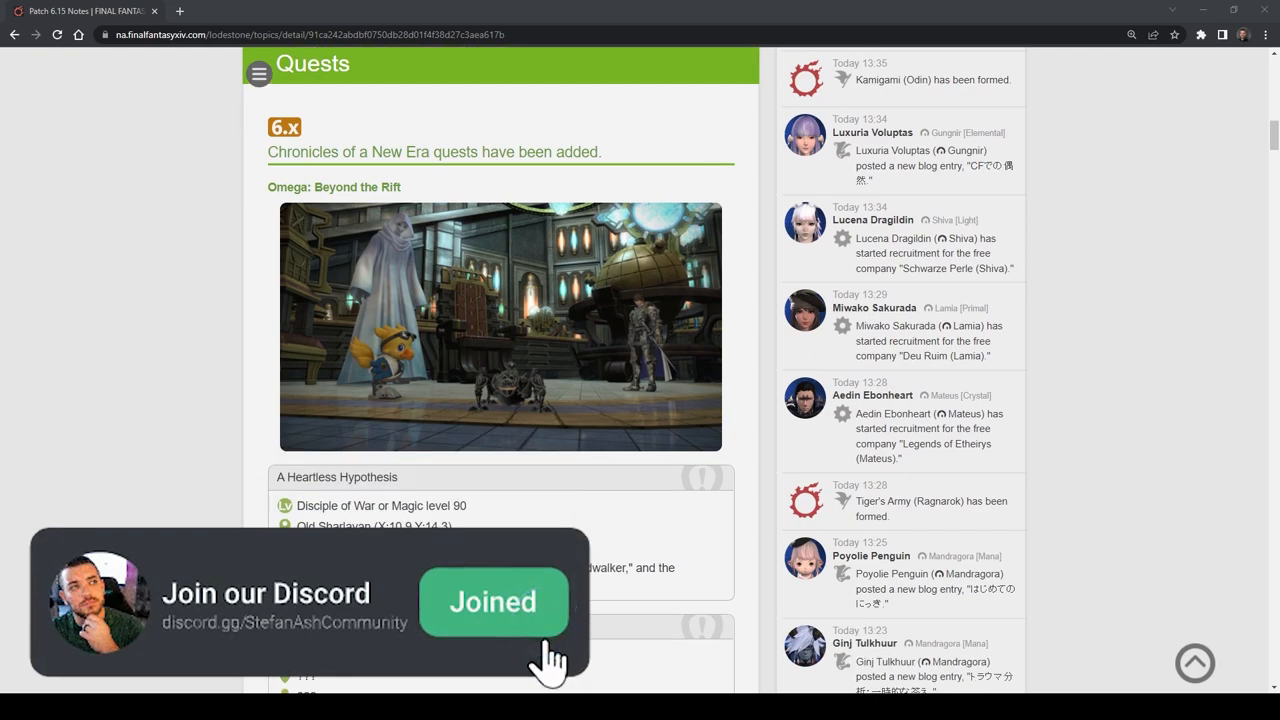
{"action": "scroll", "scroll_direction": "down", "scroll_amount": 3}
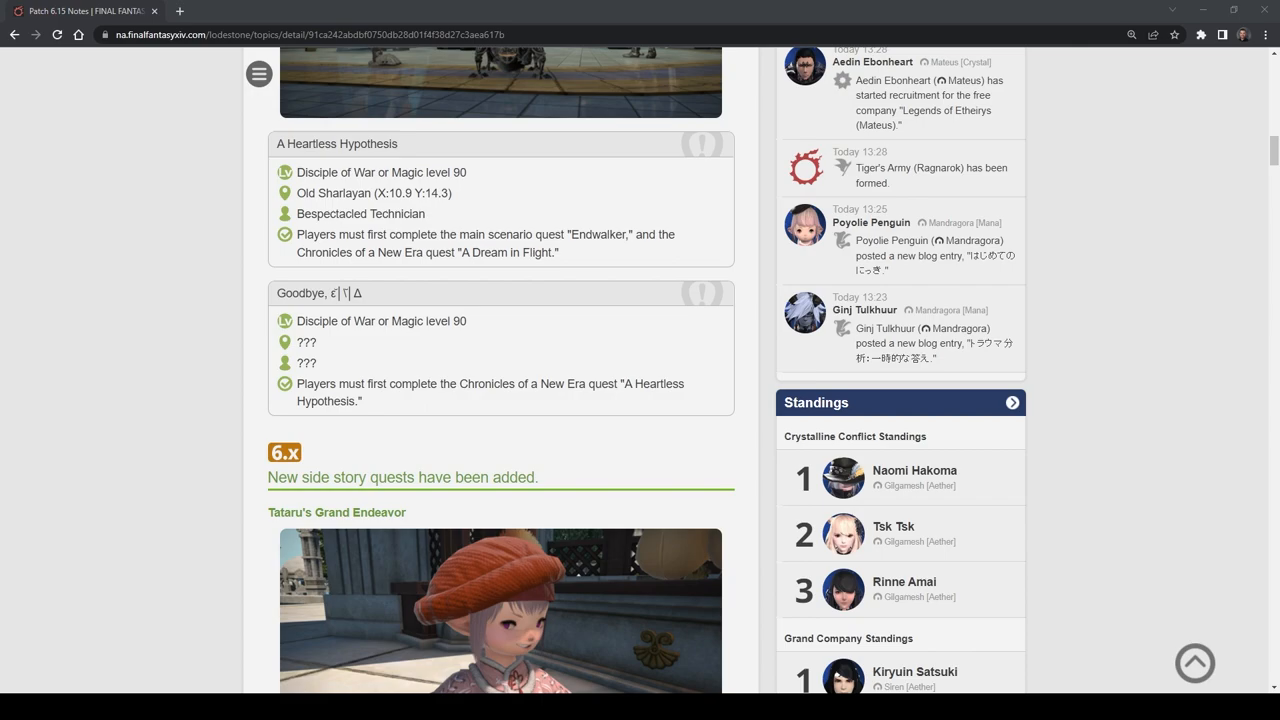
Scroll down to Tataru's Grand Endeavor and its Small Business, Big Dreams quest card
{"action": "scroll", "scroll_direction": "down", "scroll_amount": 3}
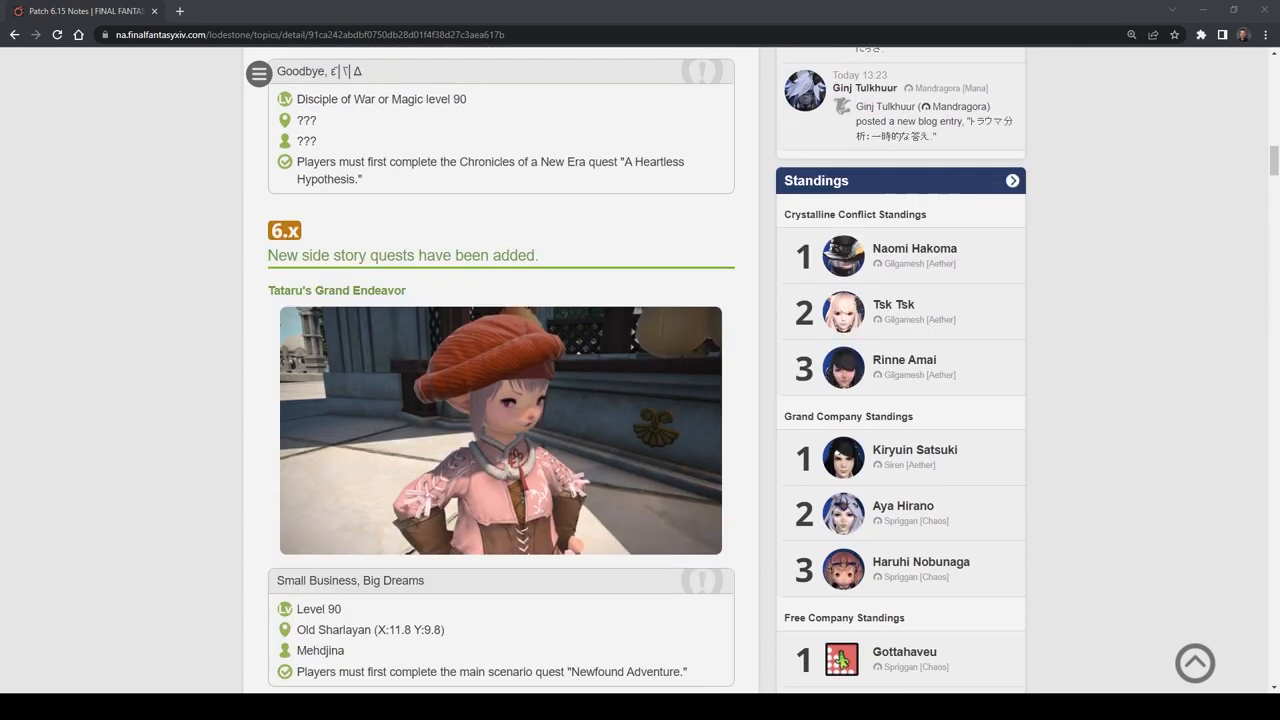
{"action": "scroll", "scroll_direction": "down", "scroll_amount": 3}
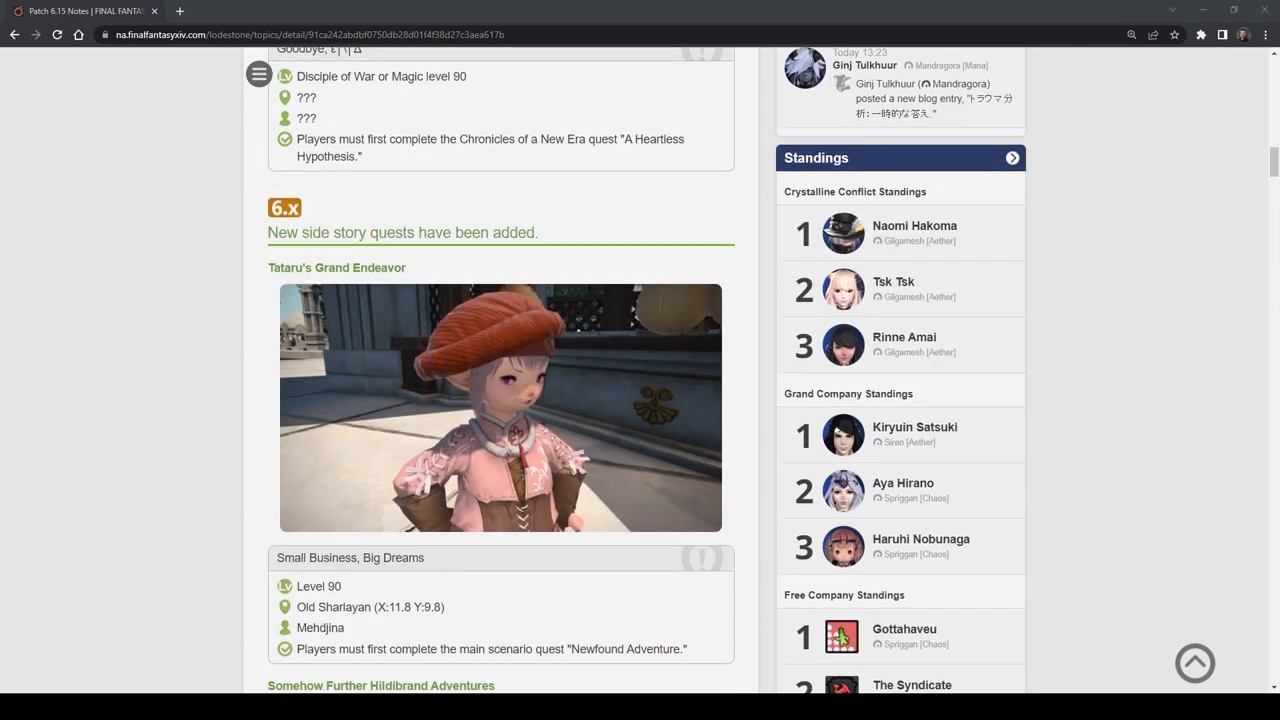
{"action": "scroll", "scroll_direction": "down", "scroll_amount": 3}
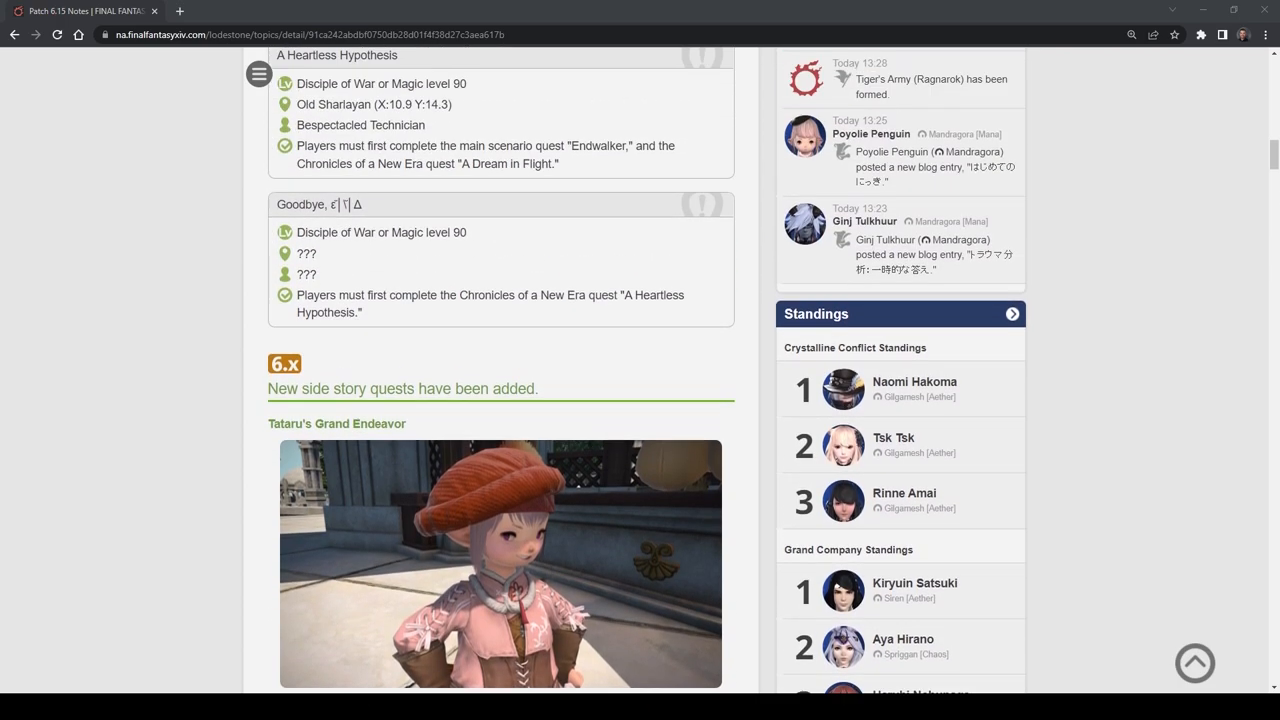
{"action": "scroll", "scroll_direction": "down", "scroll_amount": 3}
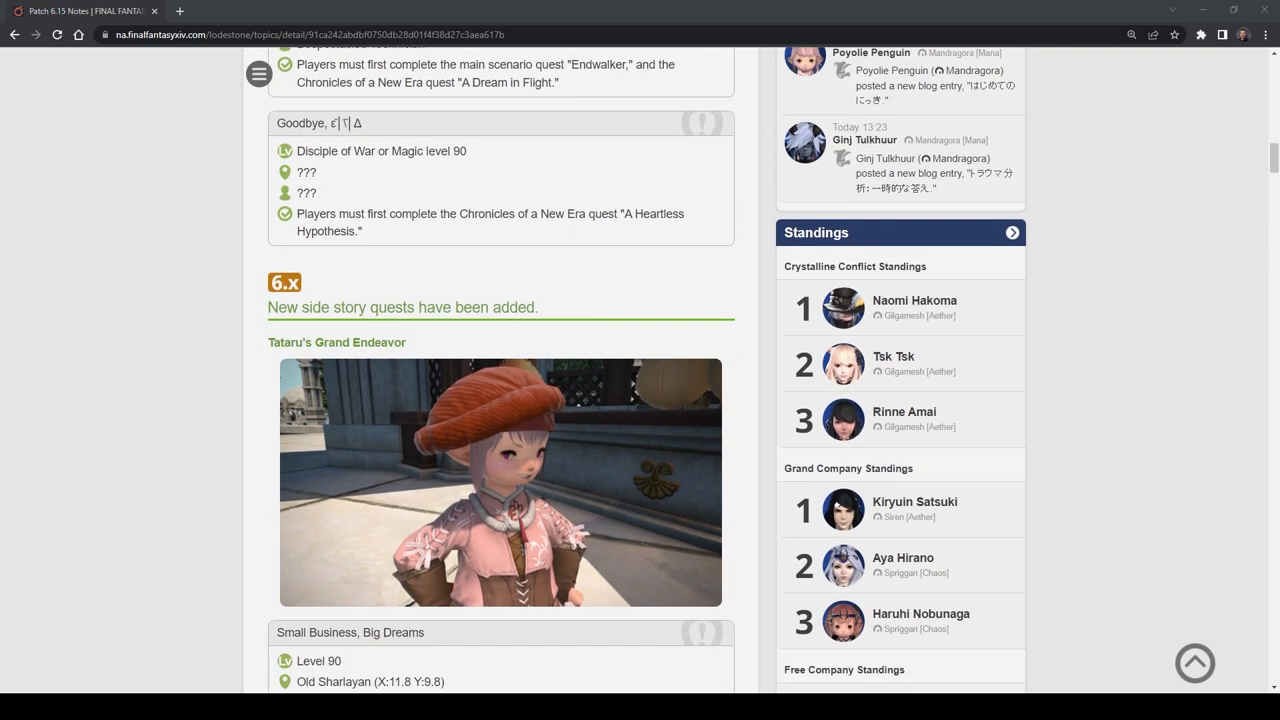
{"action": "scroll", "scroll_direction": "down", "scroll_amount": 3}
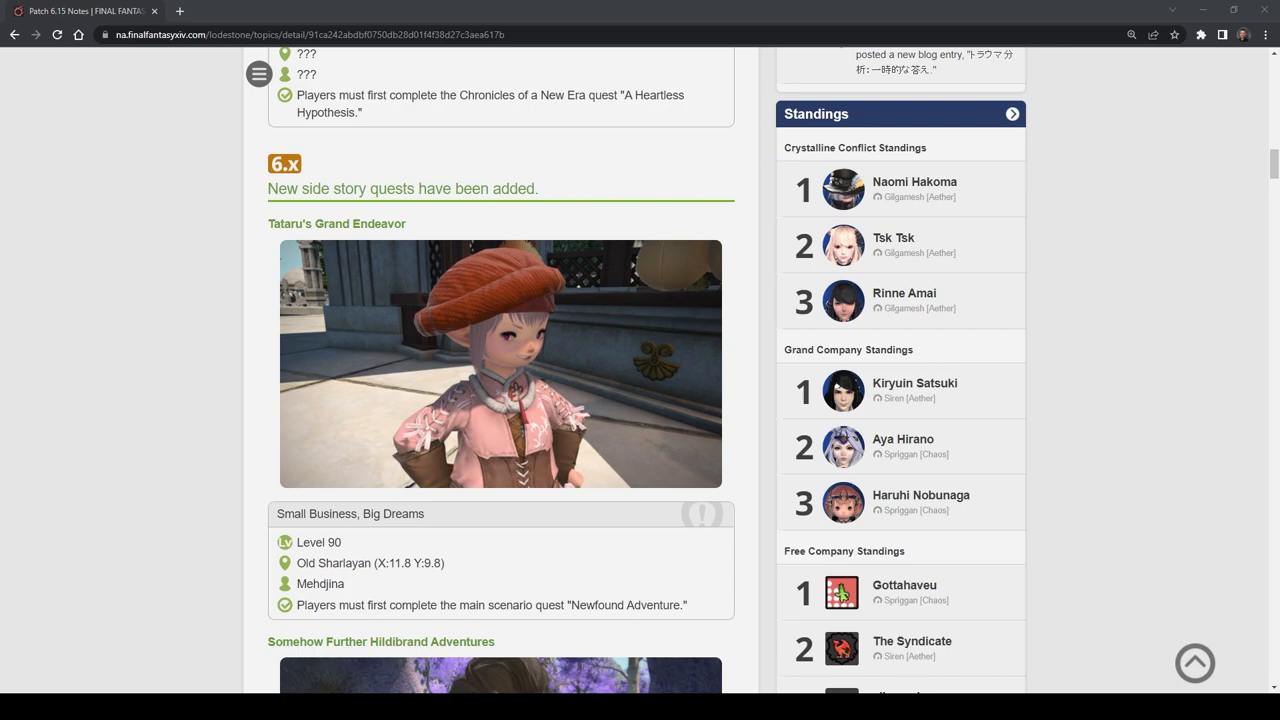
Scroll down to Somehow Further Hildibrand Adventures showing The Sleeping Gentleman and the ??? card
{"action": "scroll", "scroll_direction": "down", "scroll_amount": 3}
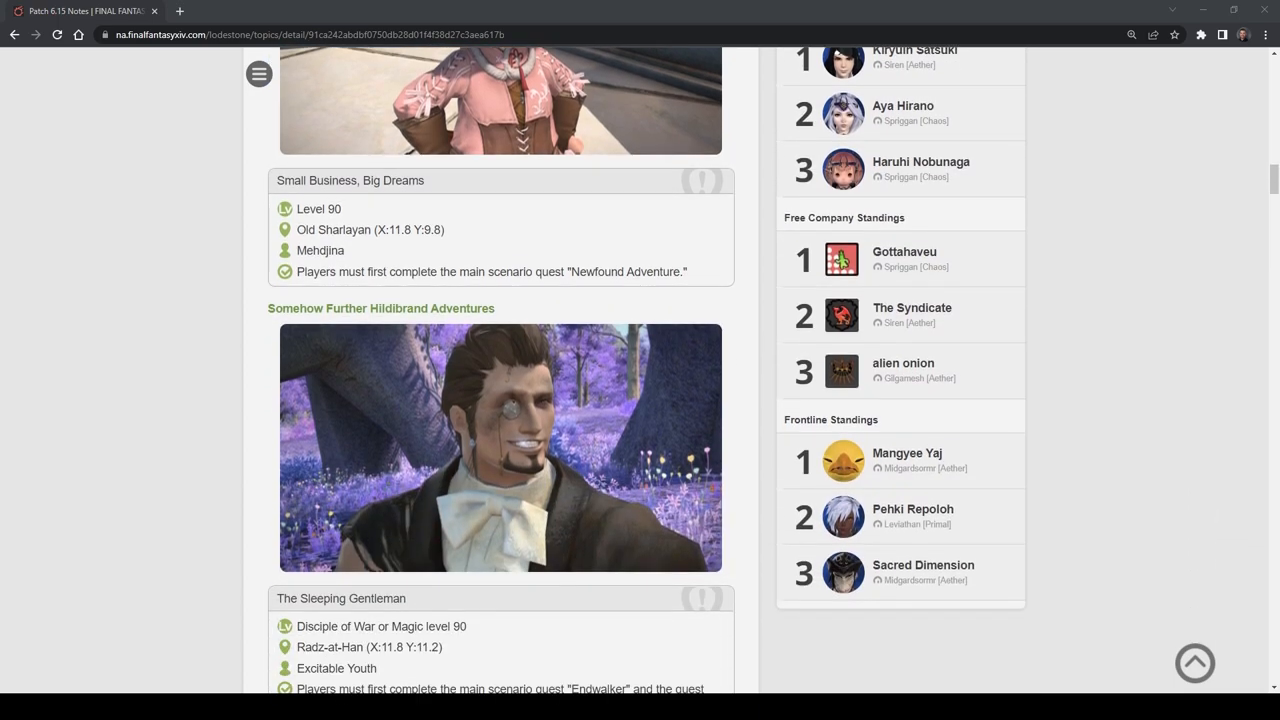
{"action": "scroll", "scroll_direction": "down", "scroll_amount": 3}
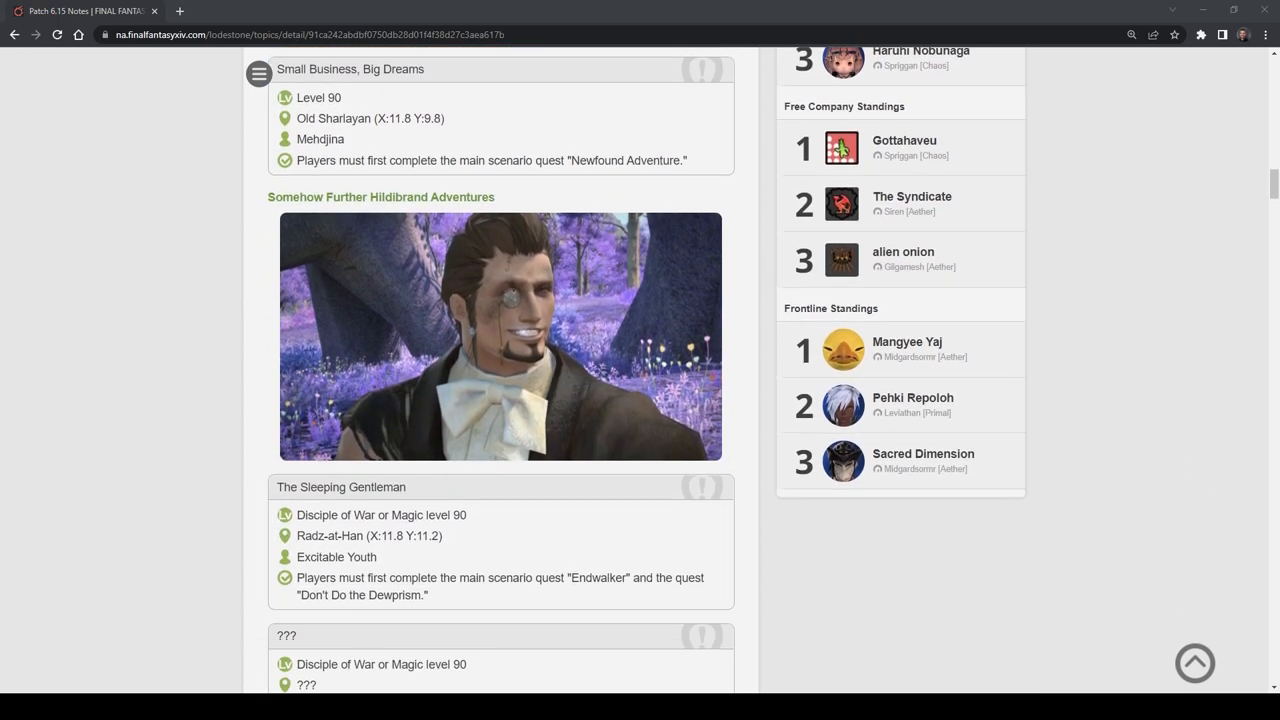
{"action": "scroll", "scroll_direction": "down", "scroll_amount": 3}
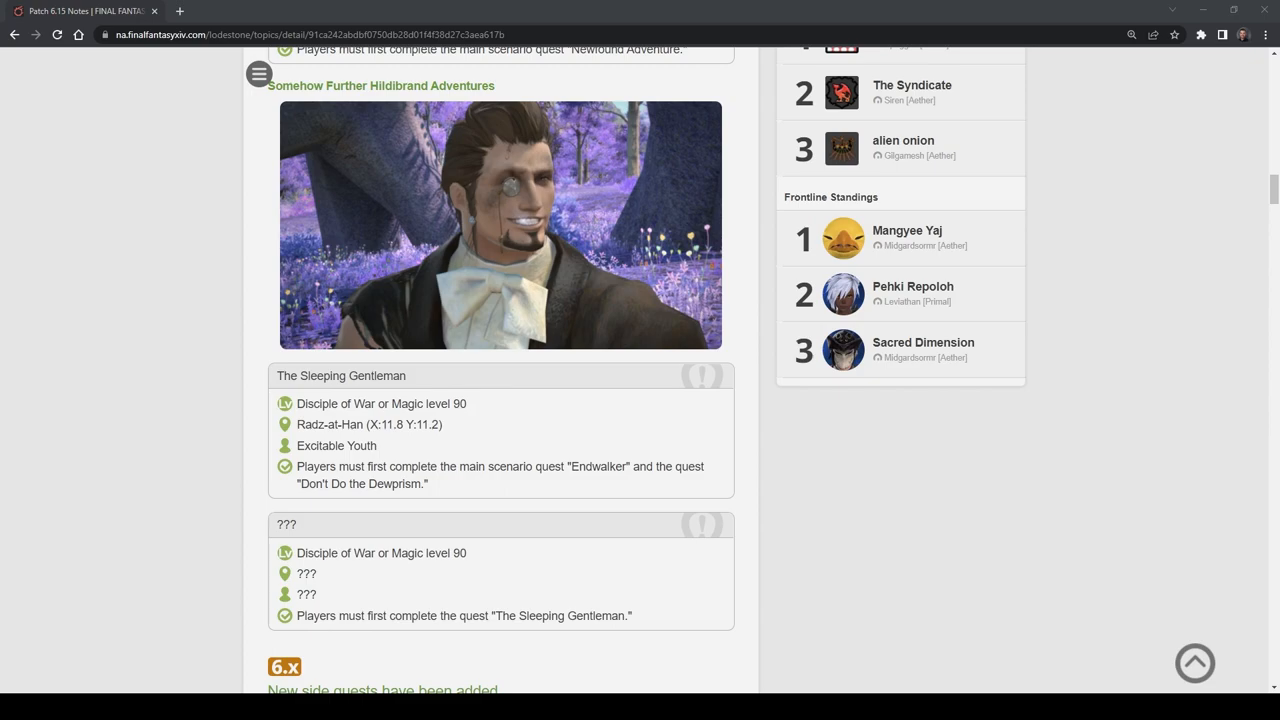
{"action": "scroll", "scroll_direction": "down", "scroll_amount": 3}
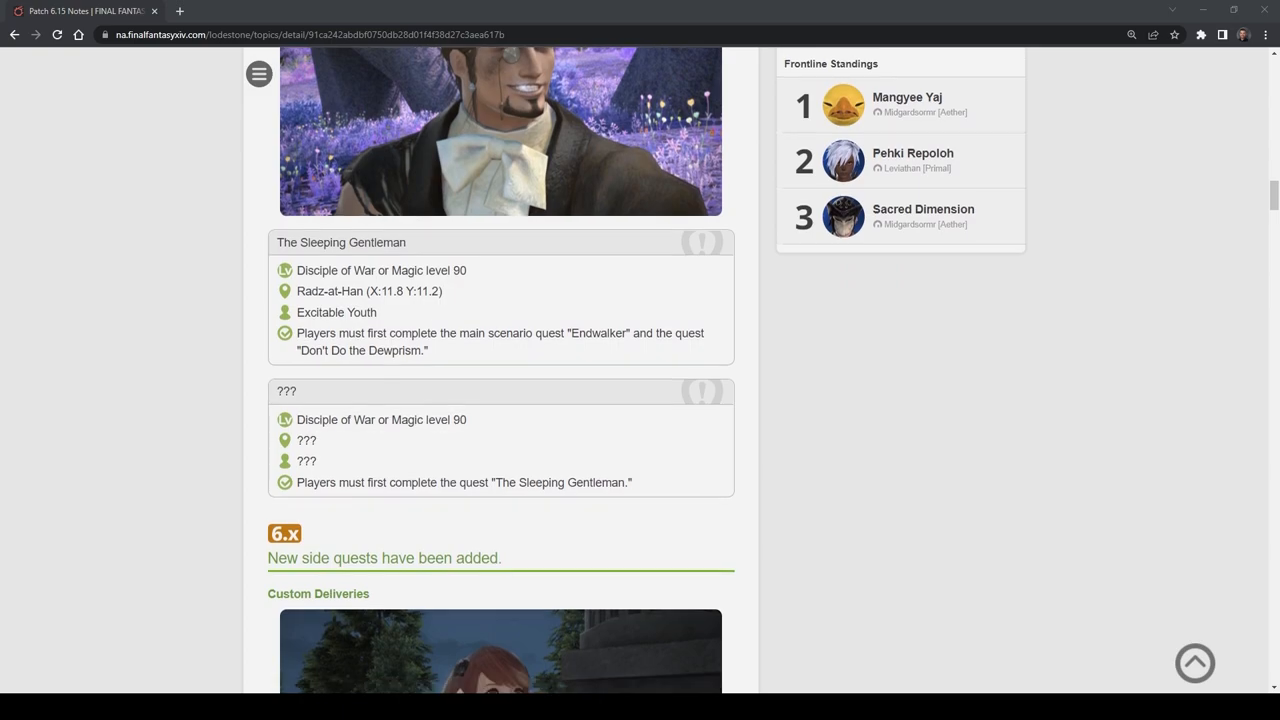
Scroll past Custom Deliveries' Of Mothers and Merchants to the Arkasodara tribal quests heading
{"action": "scroll", "scroll_direction": "down", "scroll_amount": 3}
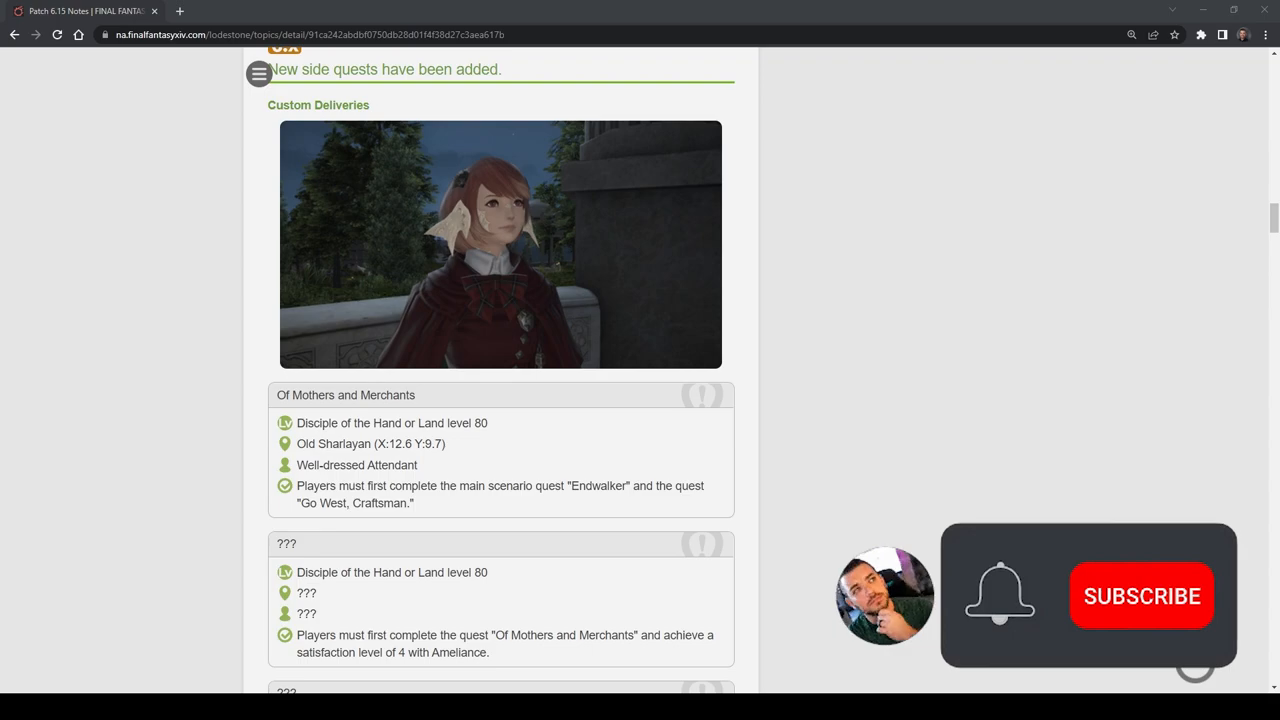
{"action": "left_click", "coordinate": [1140, 596]}
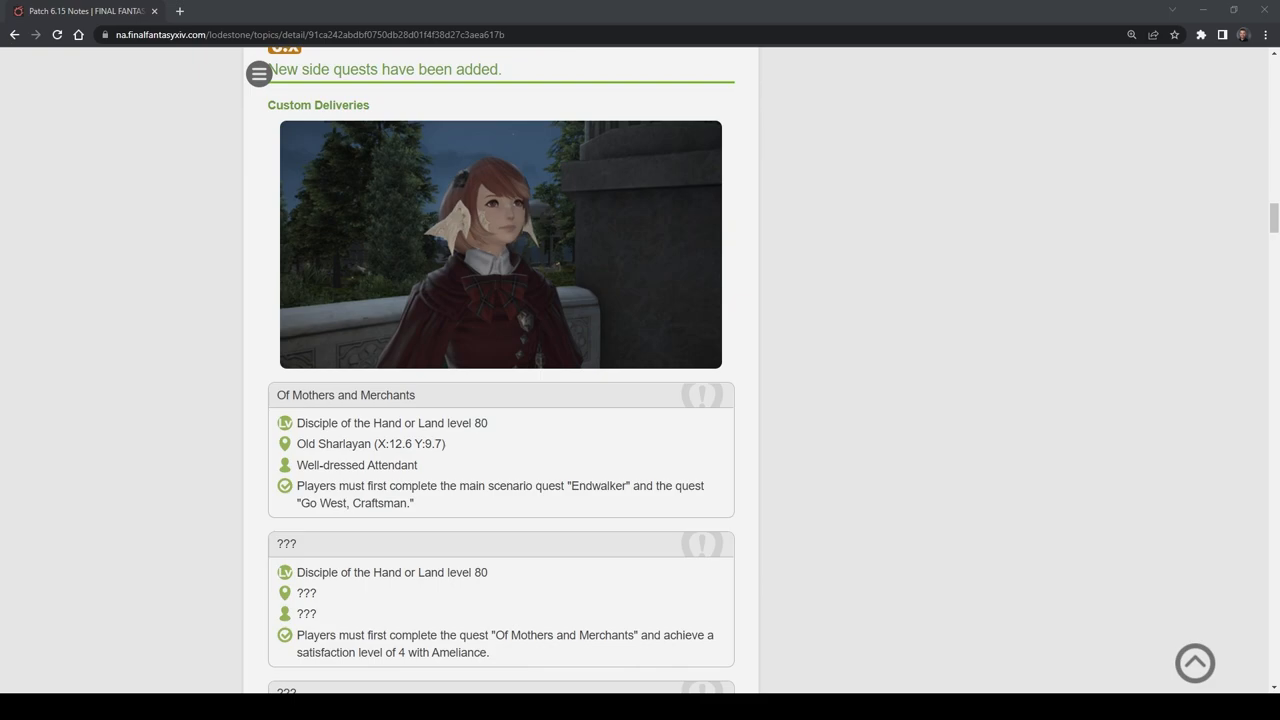
{"action": "scroll", "scroll_direction": "up", "scroll_amount": 3}
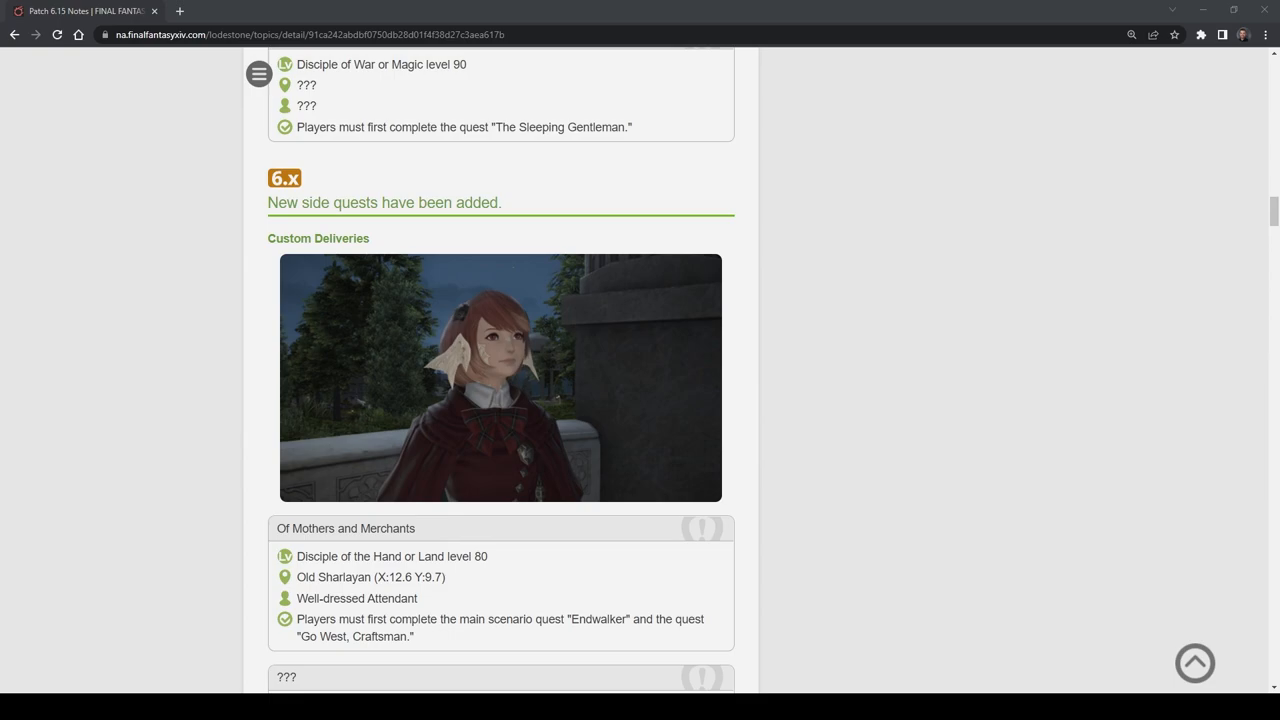
{"action": "scroll", "scroll_direction": "down", "scroll_amount": 3}
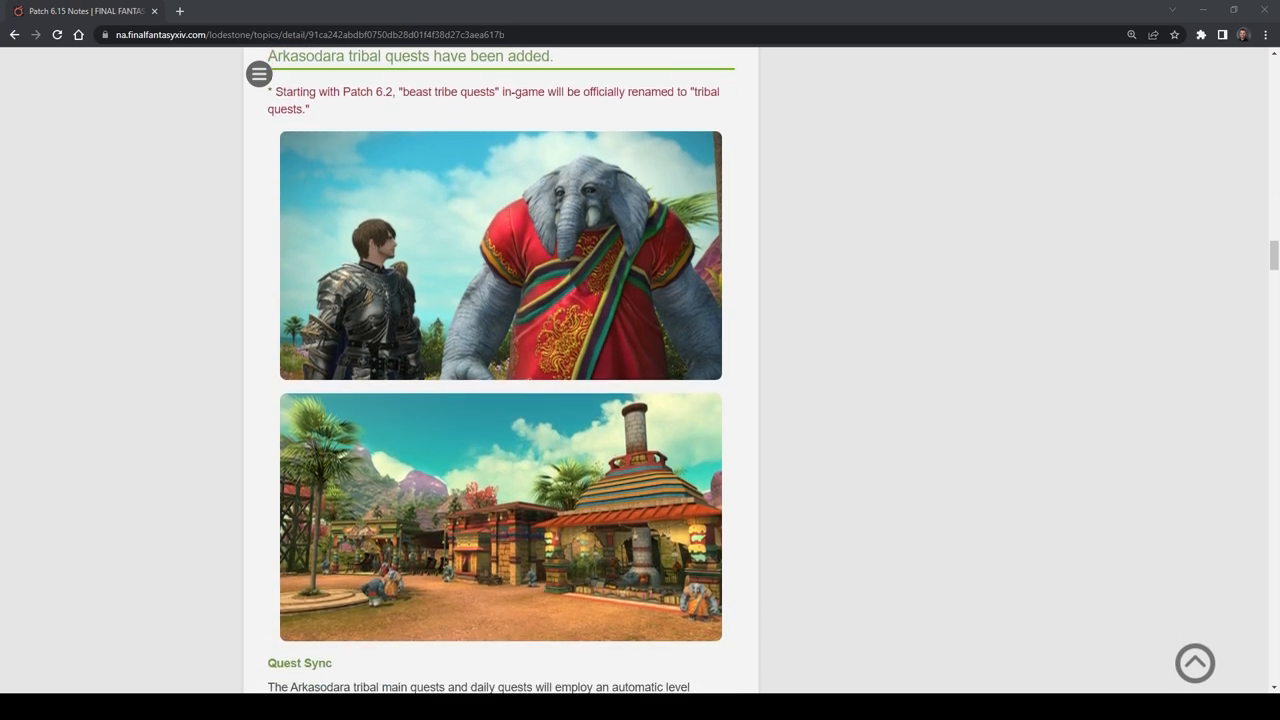
Scroll through Quest Sync, Tribal Main Quests, Daily Quests and Currency to the Tribal Vendors map
{"action": "scroll", "scroll_direction": "down", "scroll_amount": 3}
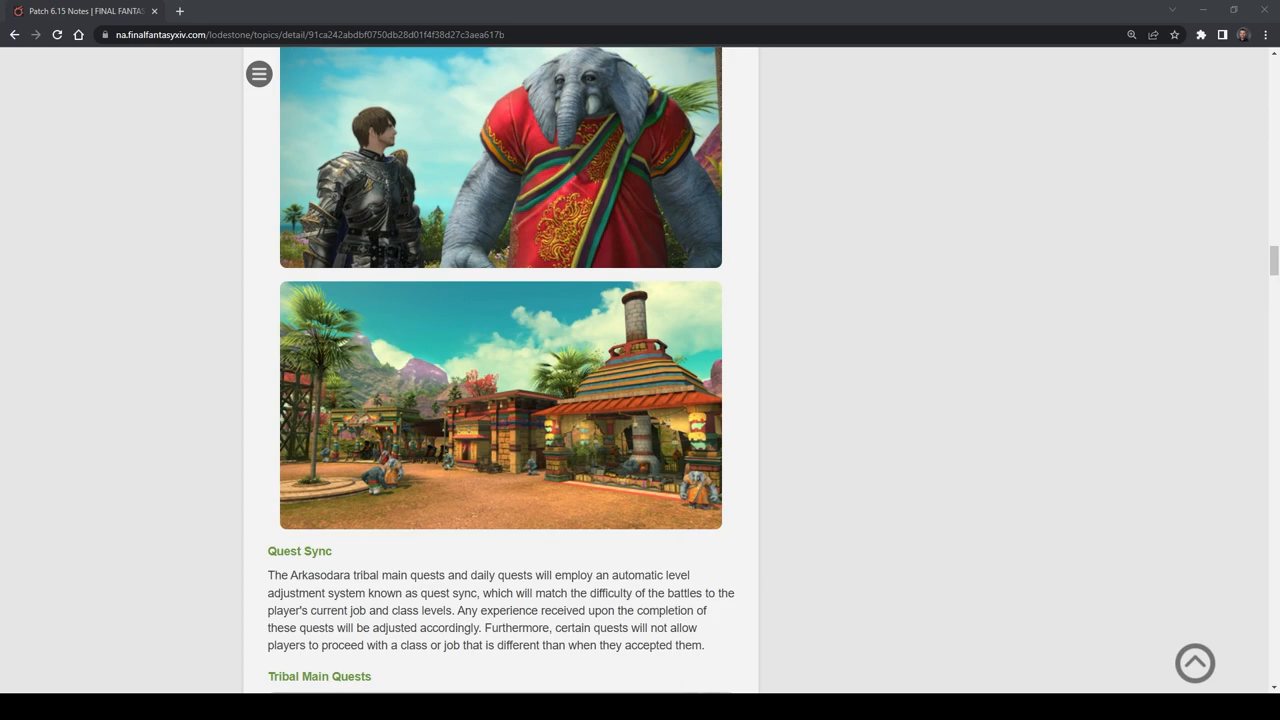
{"action": "scroll", "scroll_direction": "down", "scroll_amount": 3}
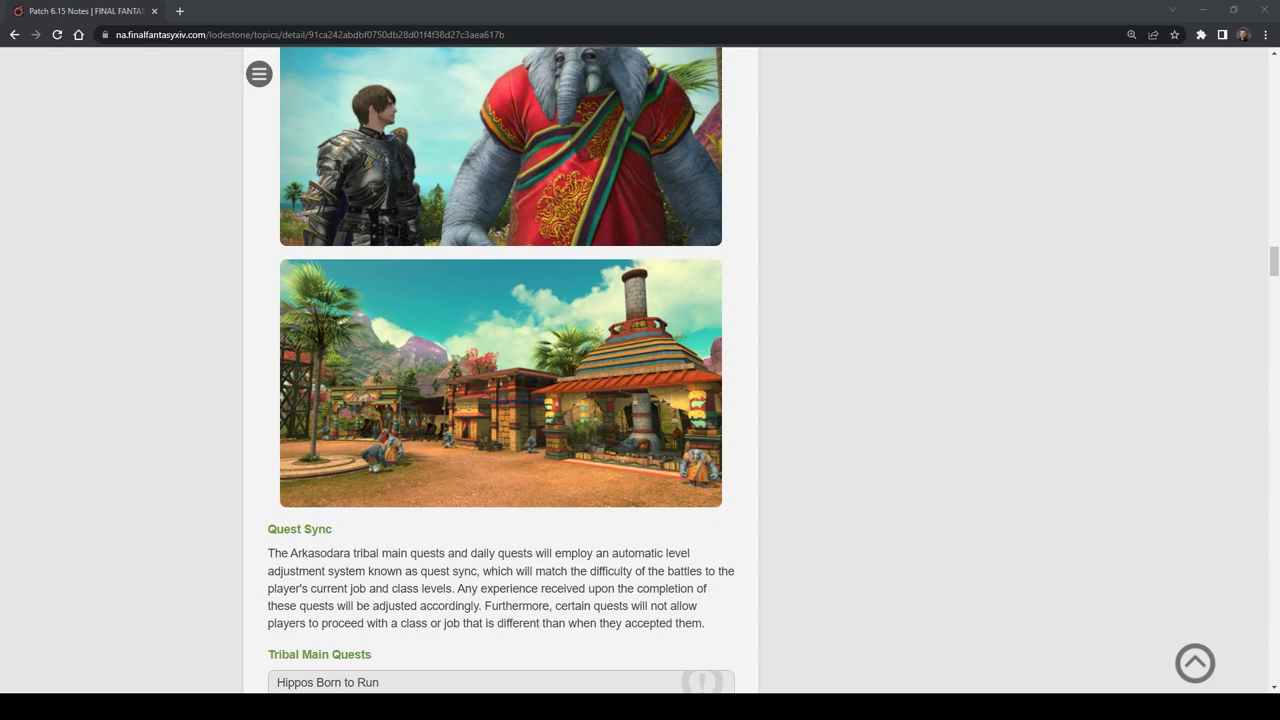
{"action": "scroll", "scroll_direction": "down", "scroll_amount": 3}
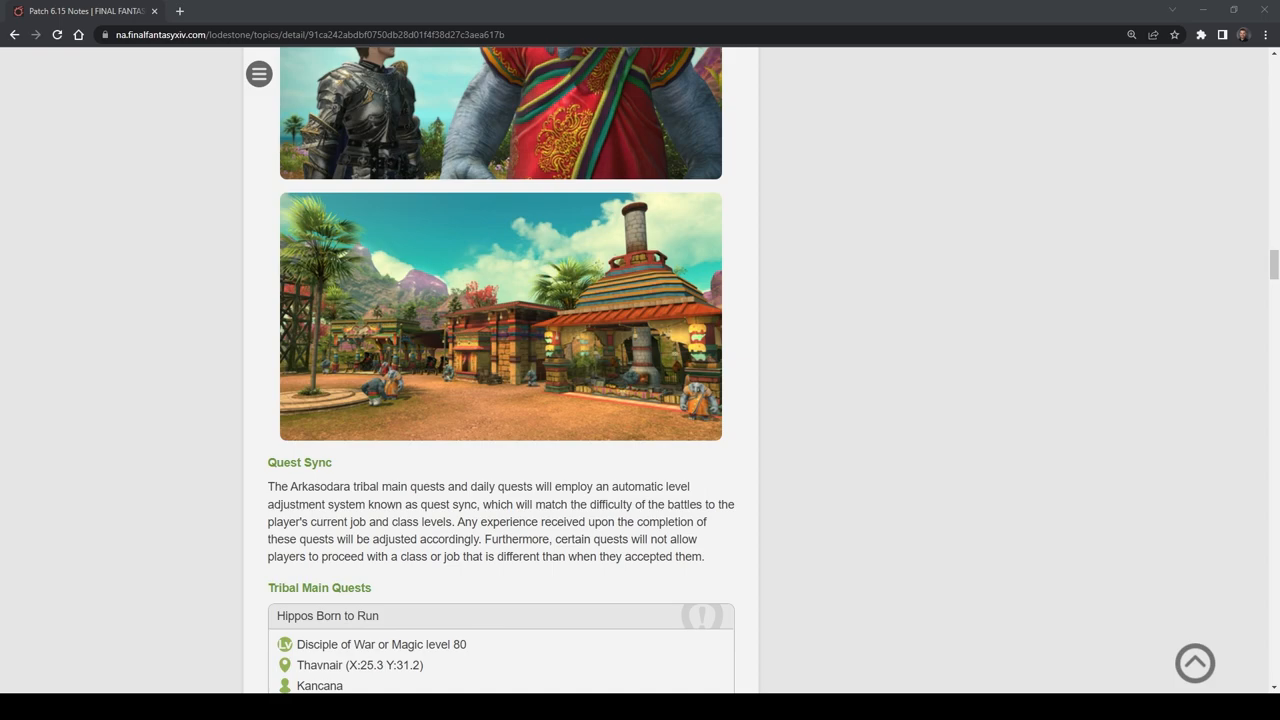
{"action": "scroll", "scroll_direction": "down", "scroll_amount": 3}
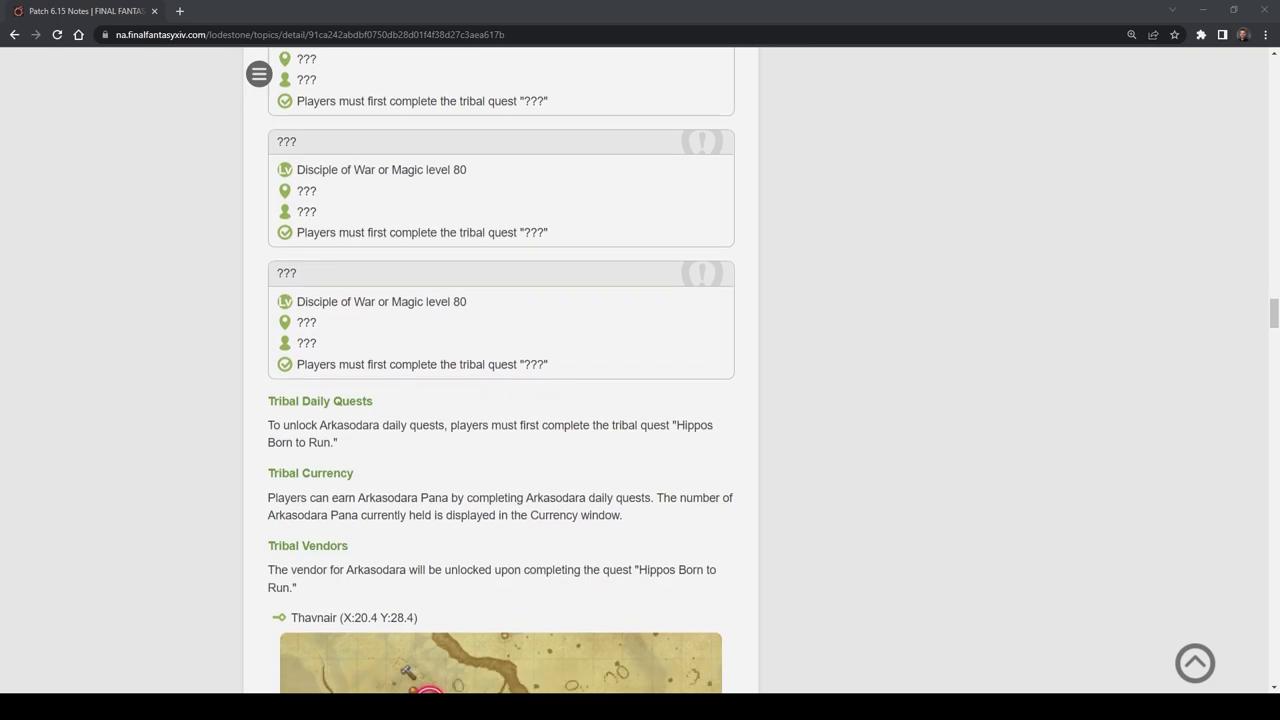
{"action": "scroll", "scroll_direction": "down", "scroll_amount": 3}
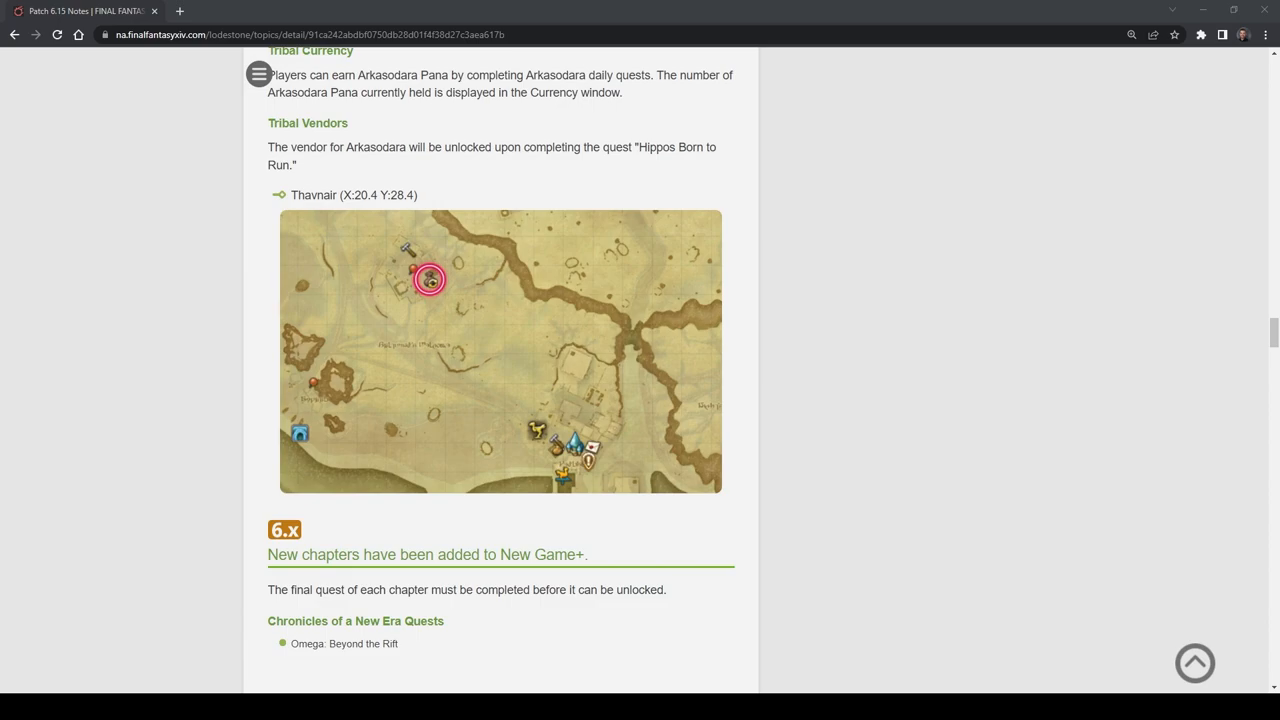
Scroll past New Game+ chapters and Housing furnishing images to The Manderville Gold Saucer heading
{"action": "scroll", "scroll_direction": "down", "scroll_amount": 3}
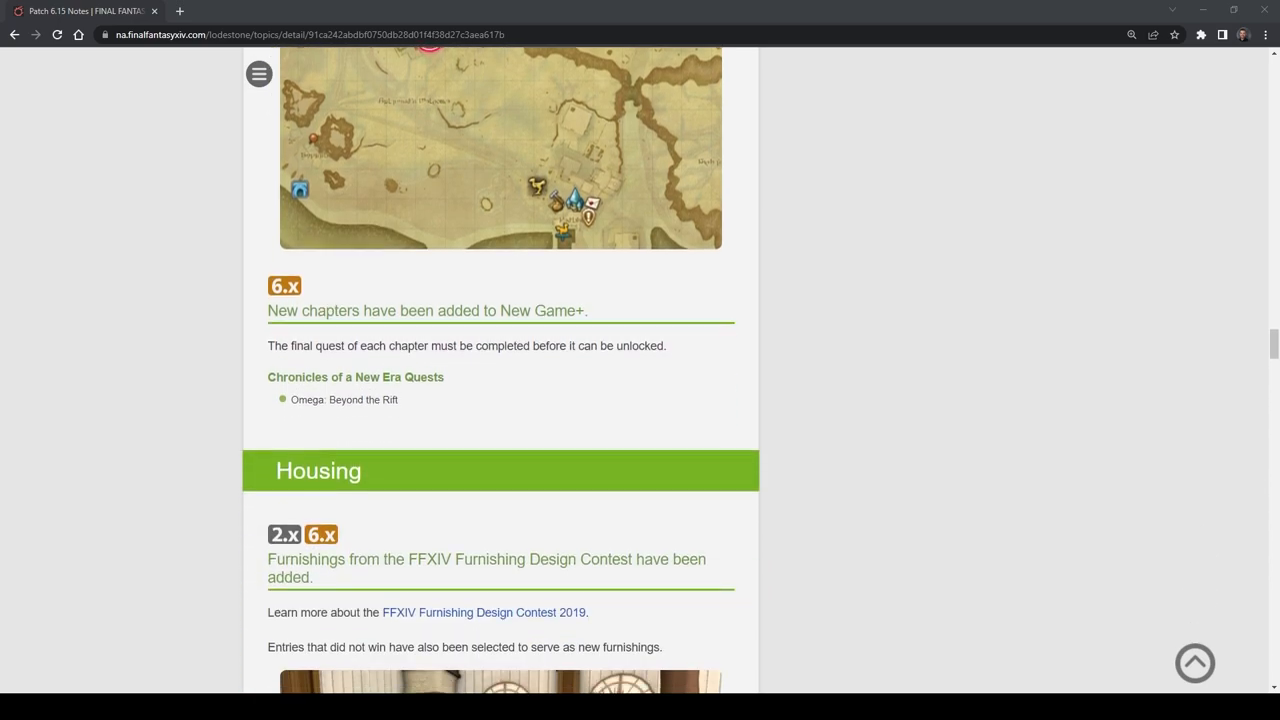
{"action": "scroll", "scroll_direction": "down", "scroll_amount": 3}
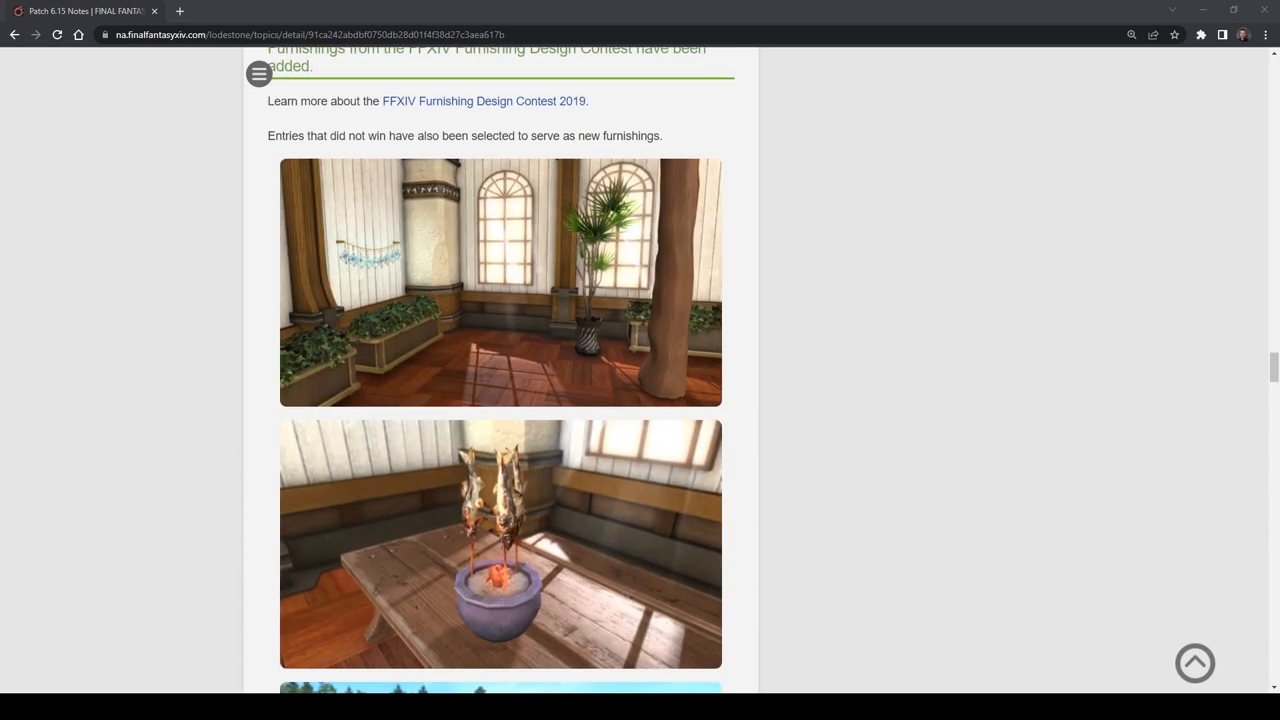
{"action": "scroll", "scroll_direction": "down", "scroll_amount": 3}
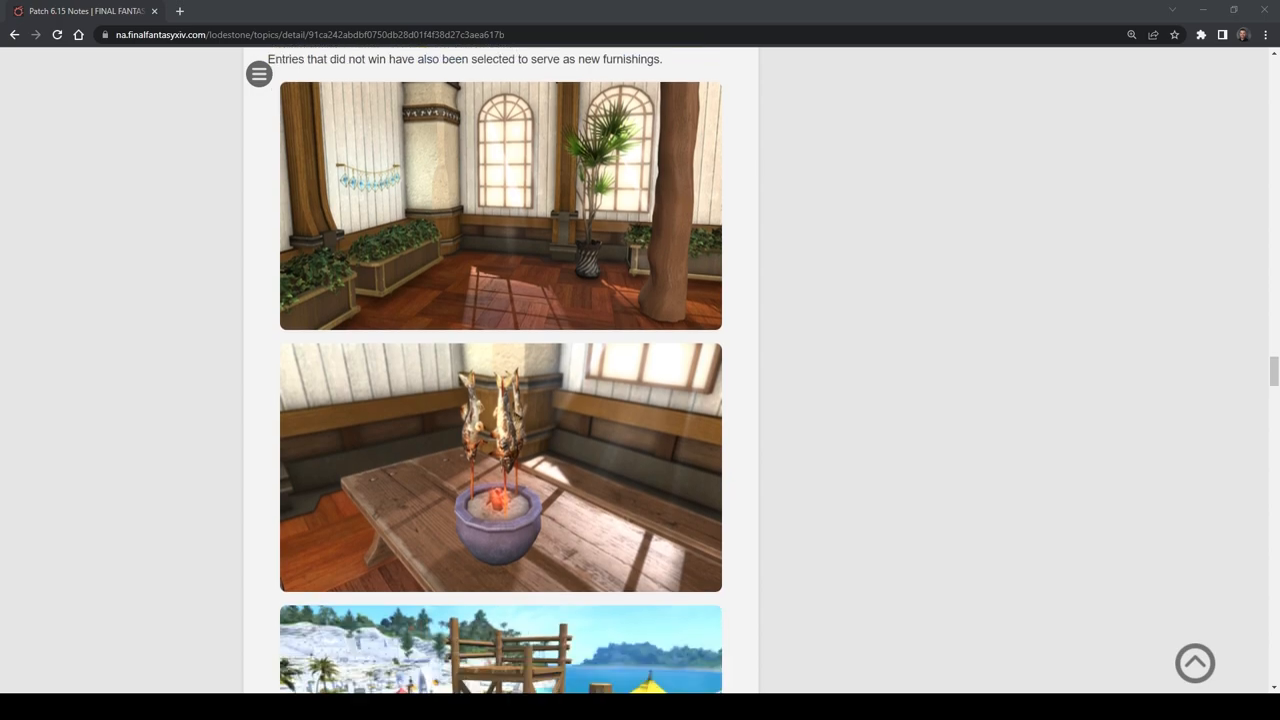
{"action": "scroll", "scroll_direction": "down", "scroll_amount": 3}
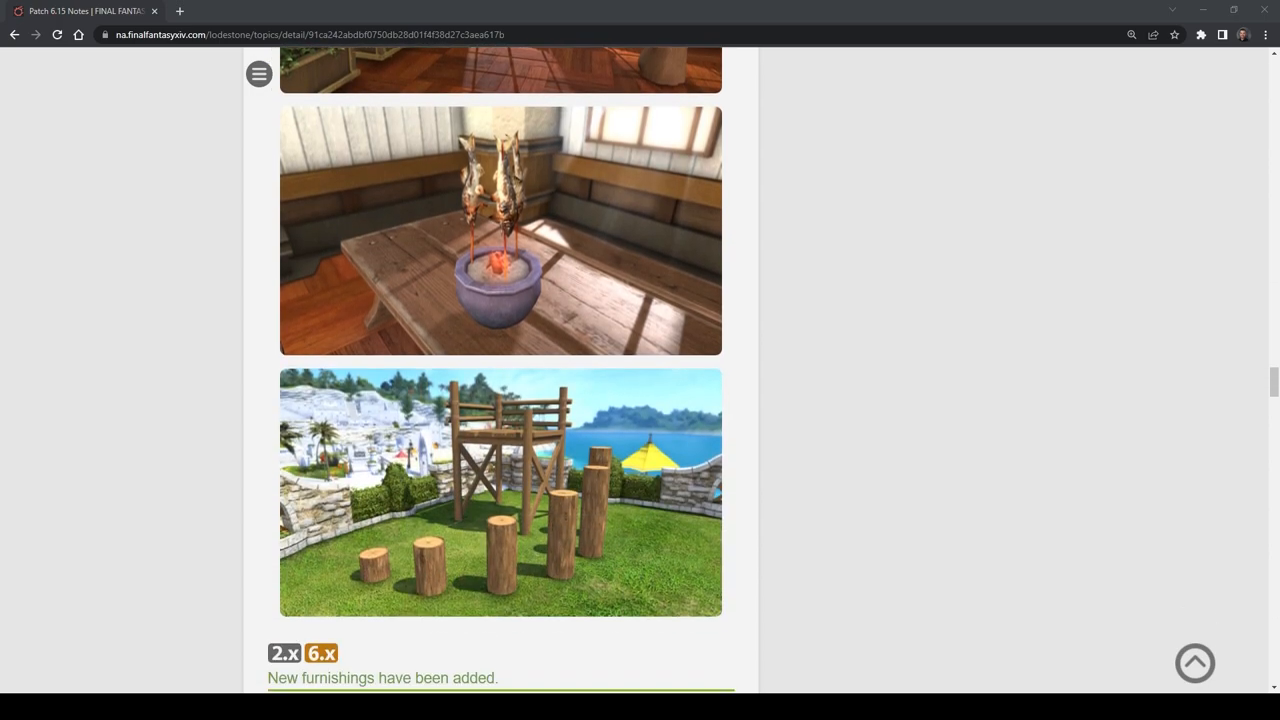
{"action": "scroll", "scroll_direction": "down", "scroll_amount": 3}
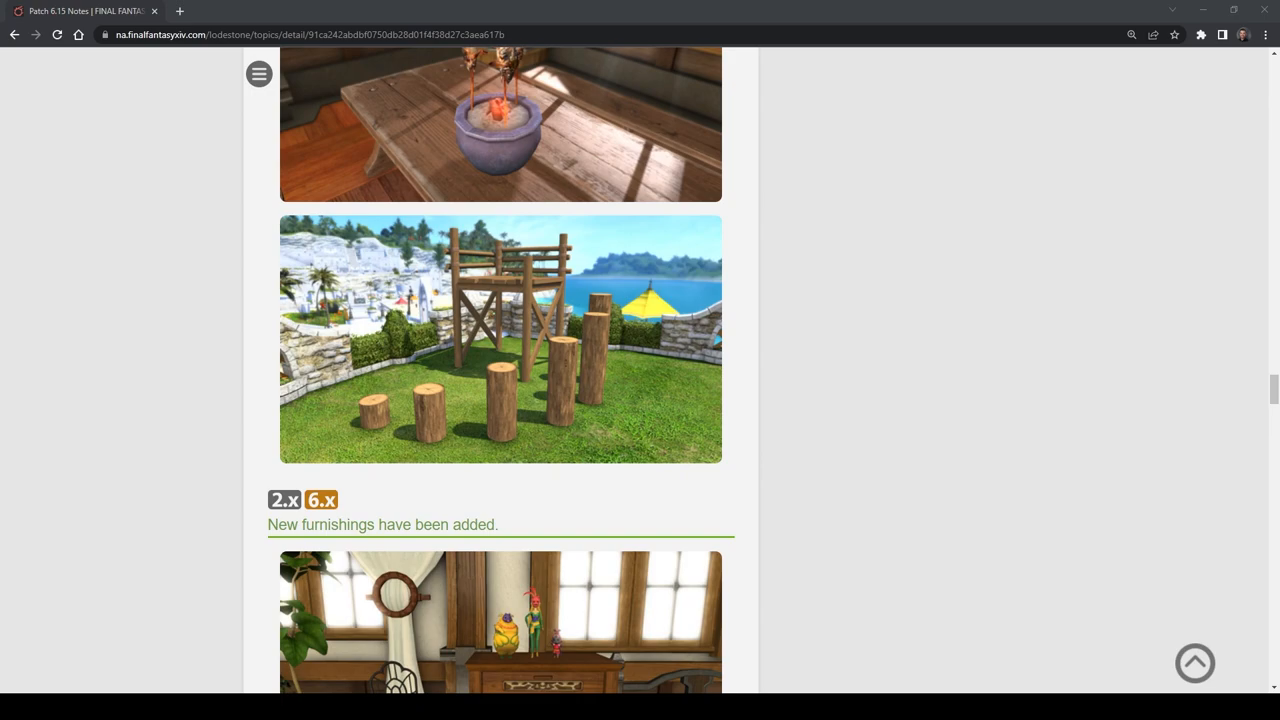
{"action": "scroll", "scroll_direction": "down", "scroll_amount": 3}
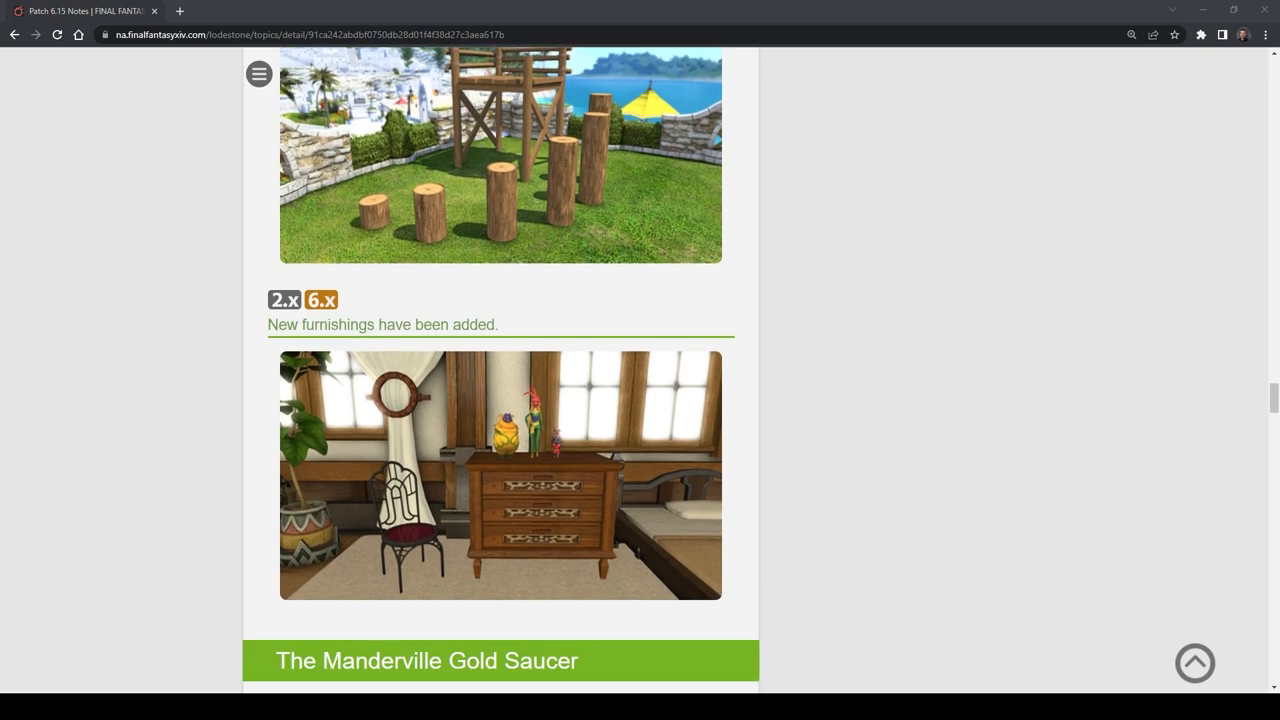
Scroll past Triple Triad and orchestrion rolls to the Battle System PvP tables for Ninja and Black Mage
{"action": "scroll", "scroll_direction": "down", "scroll_amount": 3}
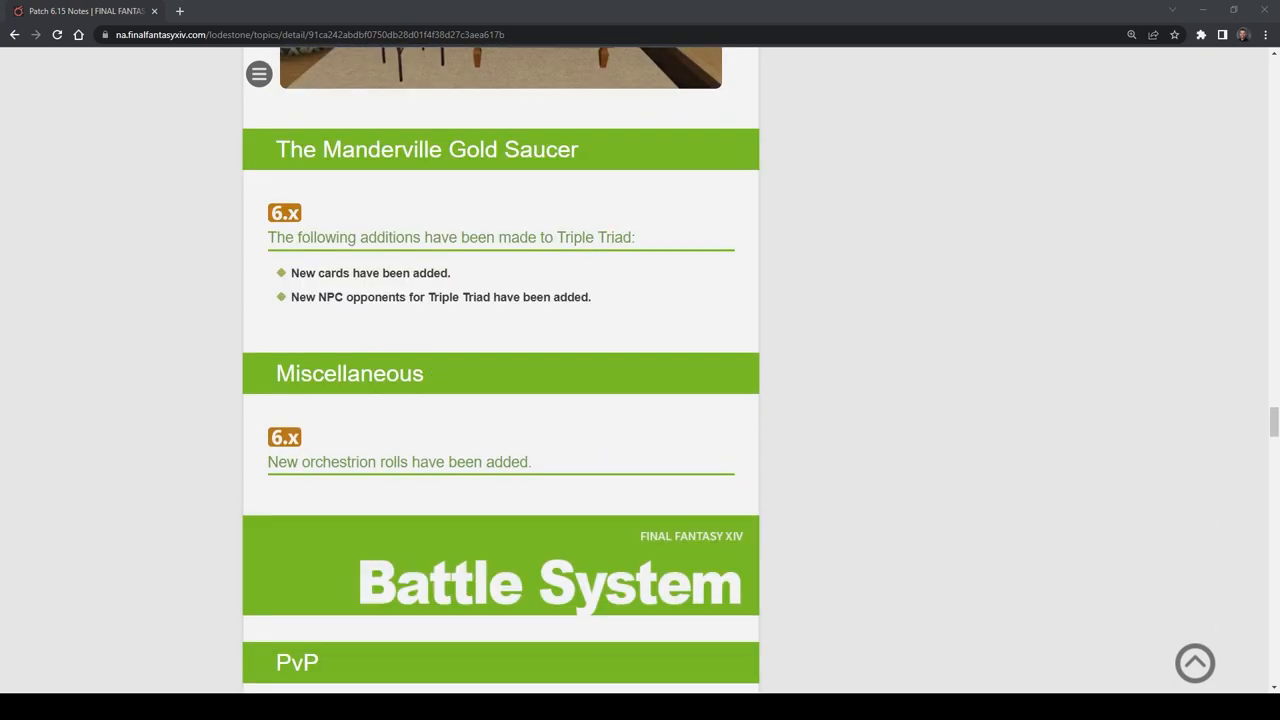
{"action": "scroll", "scroll_direction": "down", "scroll_amount": 3}
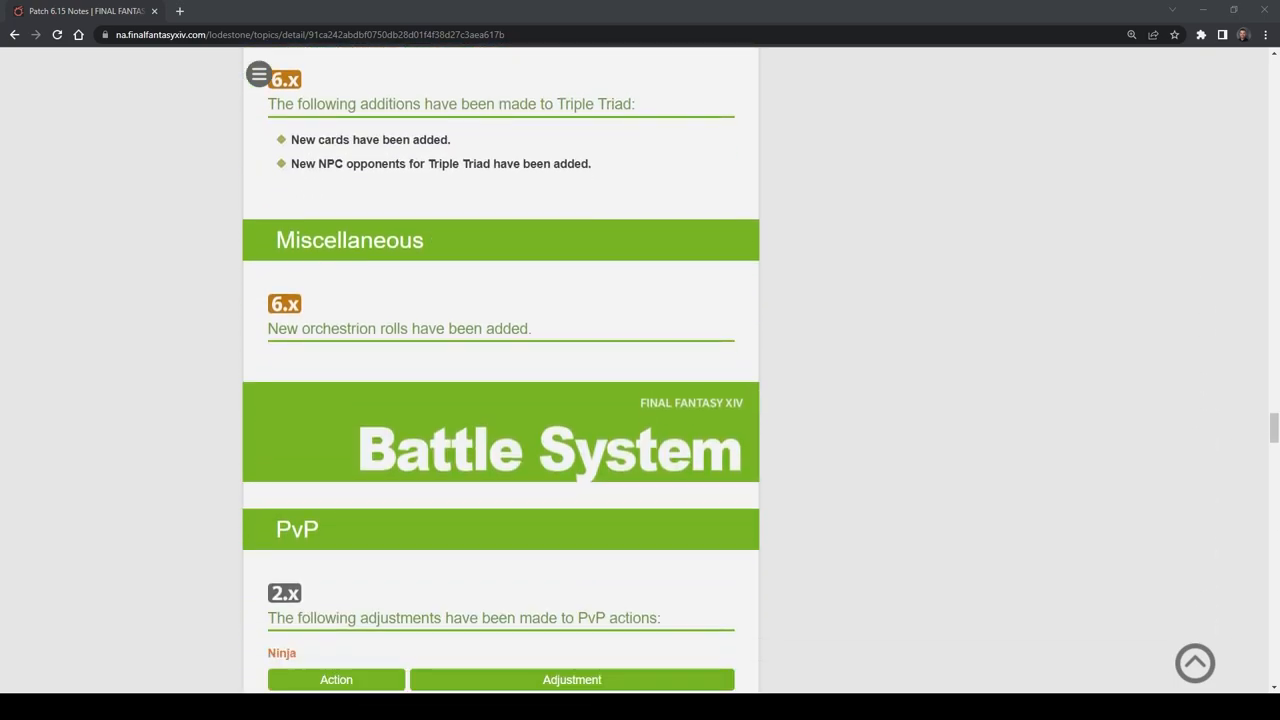
{"action": "scroll", "scroll_direction": "down", "scroll_amount": 3}
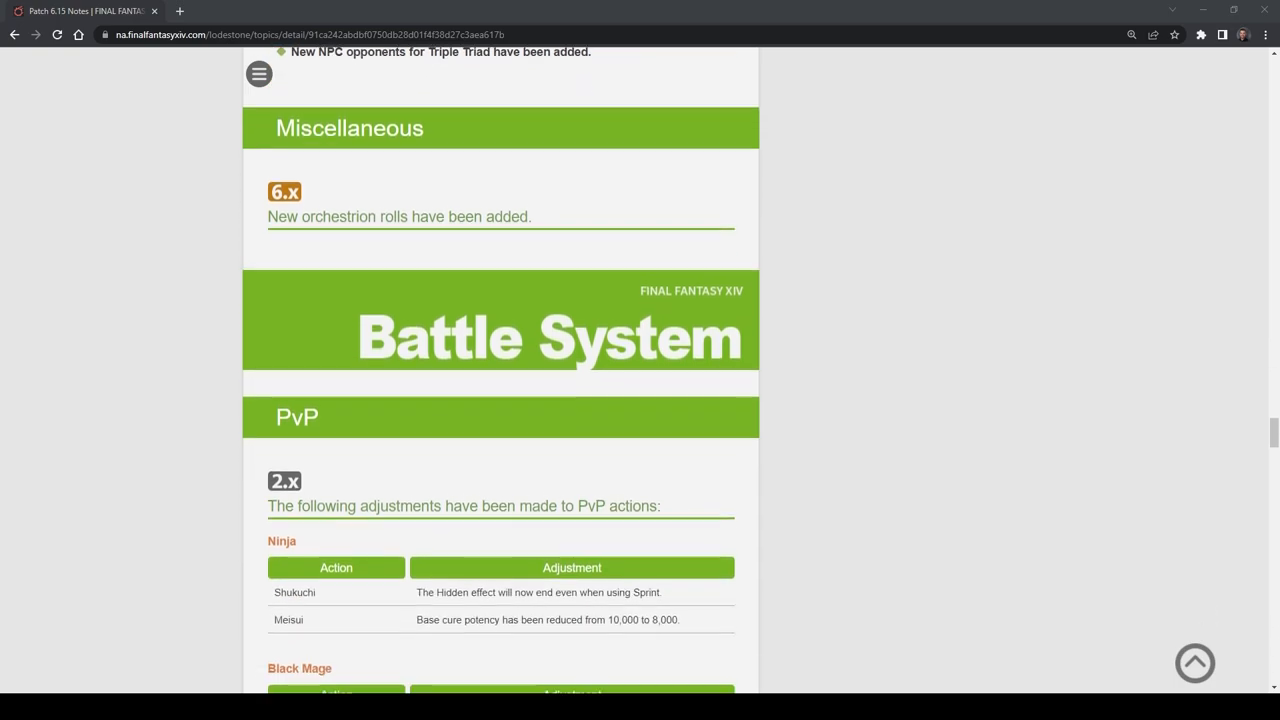
{"action": "scroll", "scroll_direction": "down", "scroll_amount": 3}
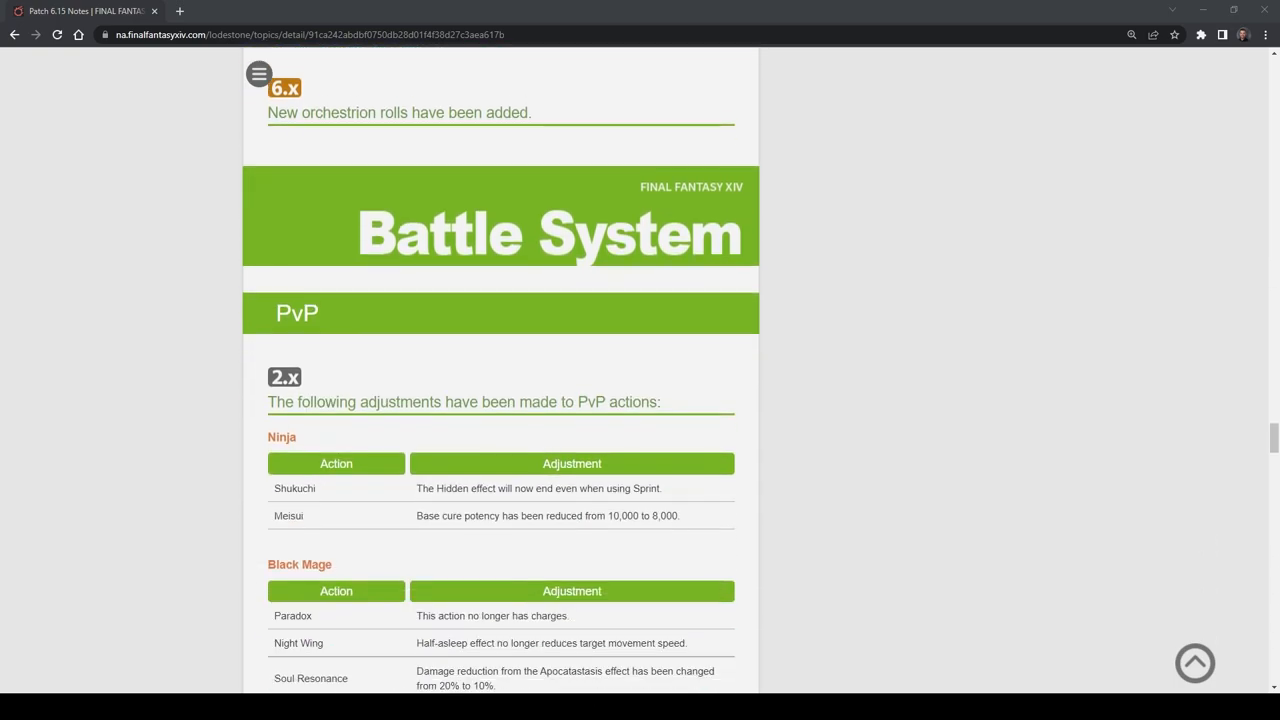
{"action": "scroll", "scroll_direction": "down", "scroll_amount": 3}
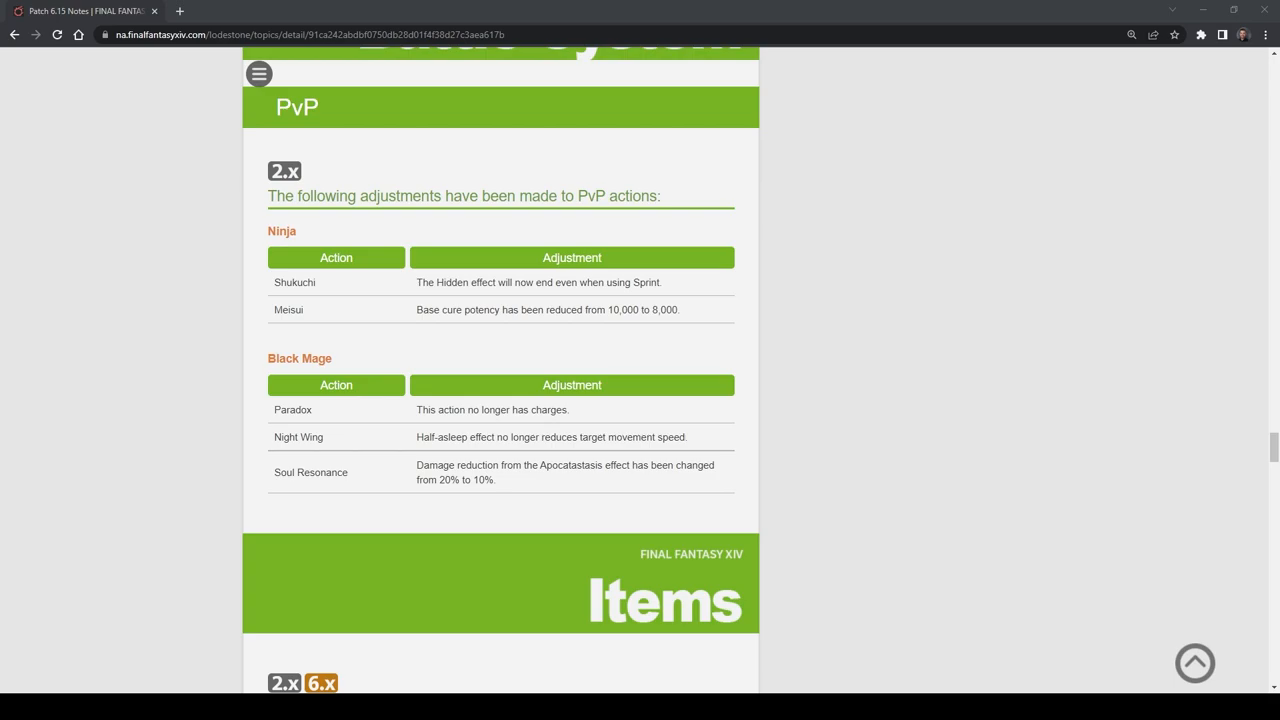
Scroll through new items, recipes and the Moonward gear sell/desynthesis list to its end
{"action": "scroll", "scroll_direction": "down", "scroll_amount": 3}
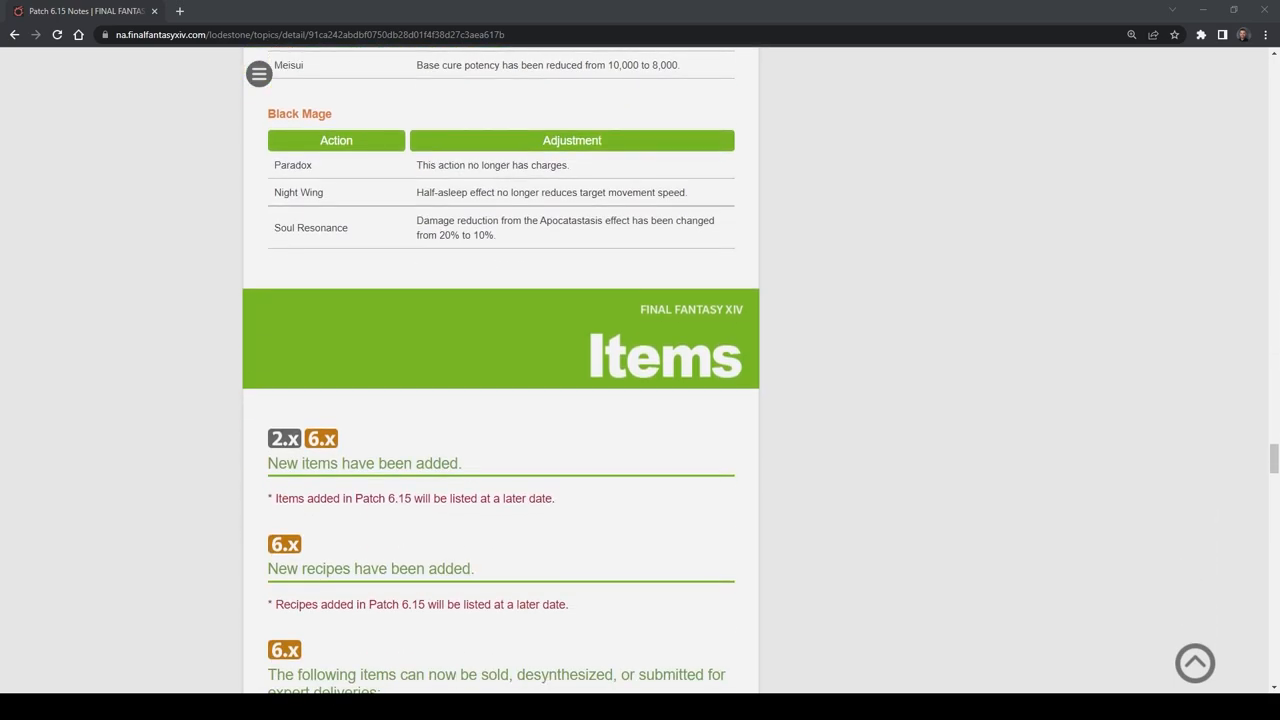
{"action": "scroll", "scroll_direction": "down", "scroll_amount": 3}
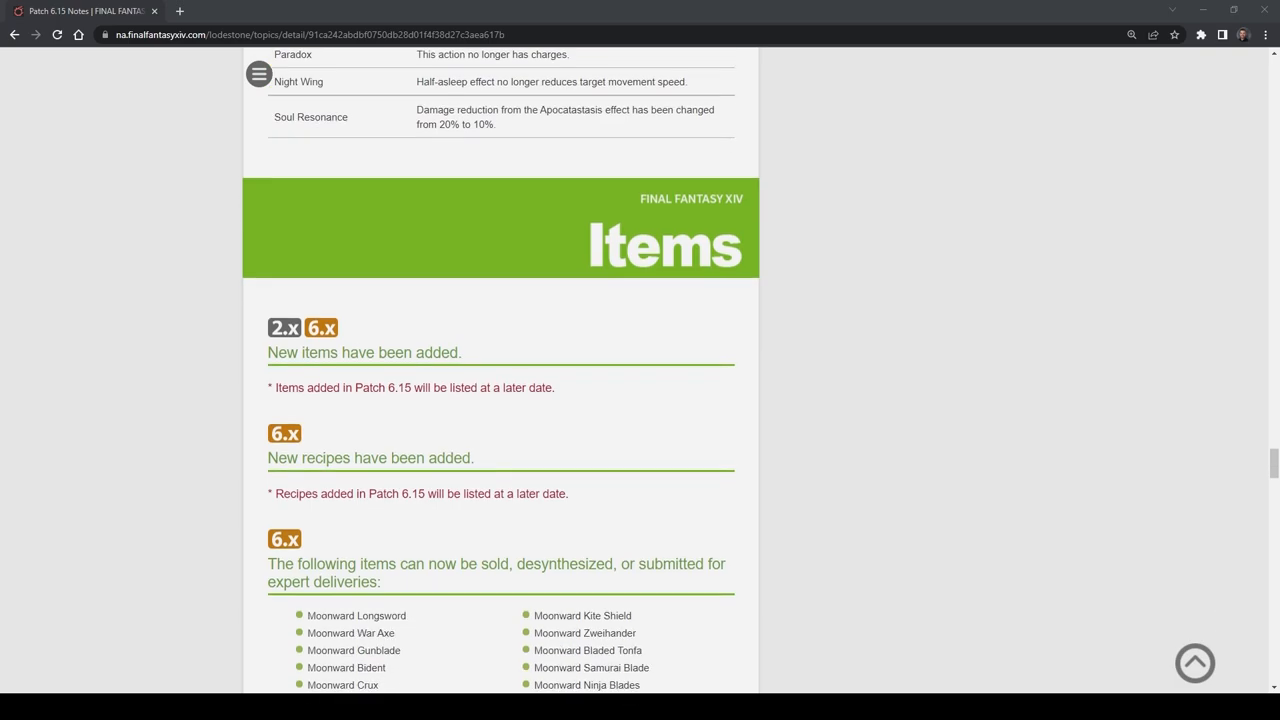
{"action": "scroll", "scroll_direction": "down", "scroll_amount": 3}
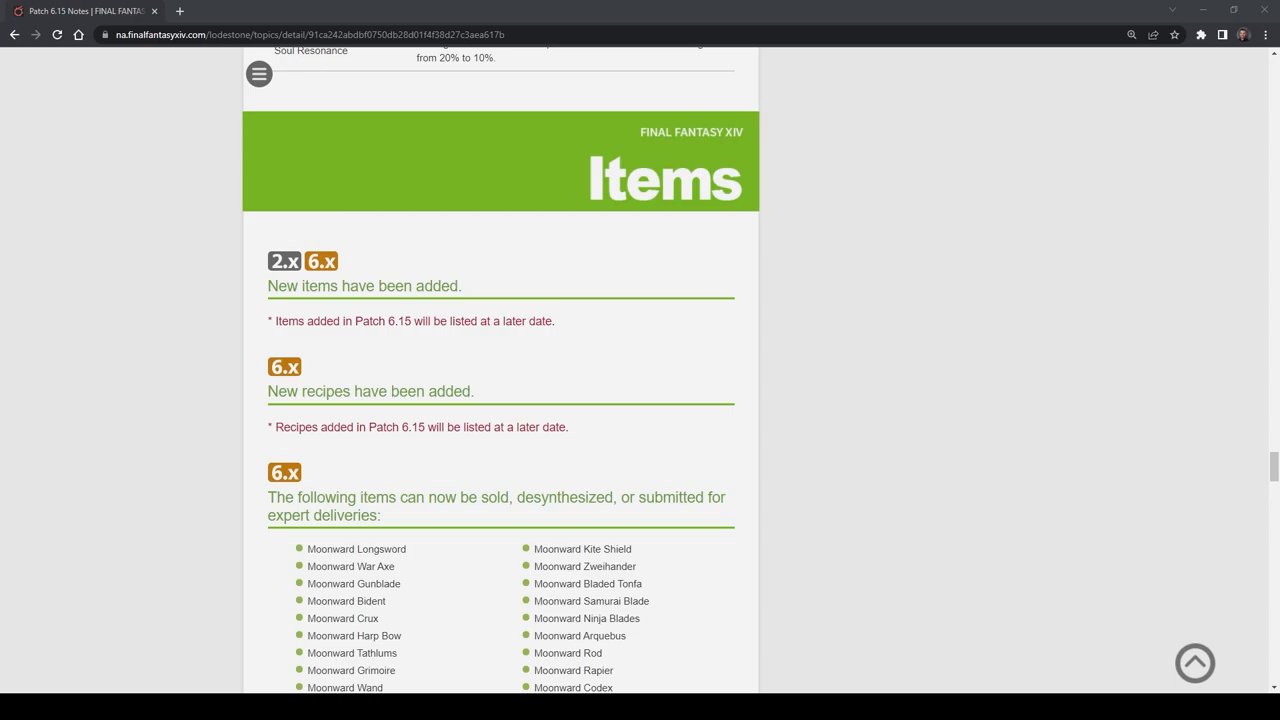
{"action": "scroll", "scroll_direction": "down", "scroll_amount": 3}
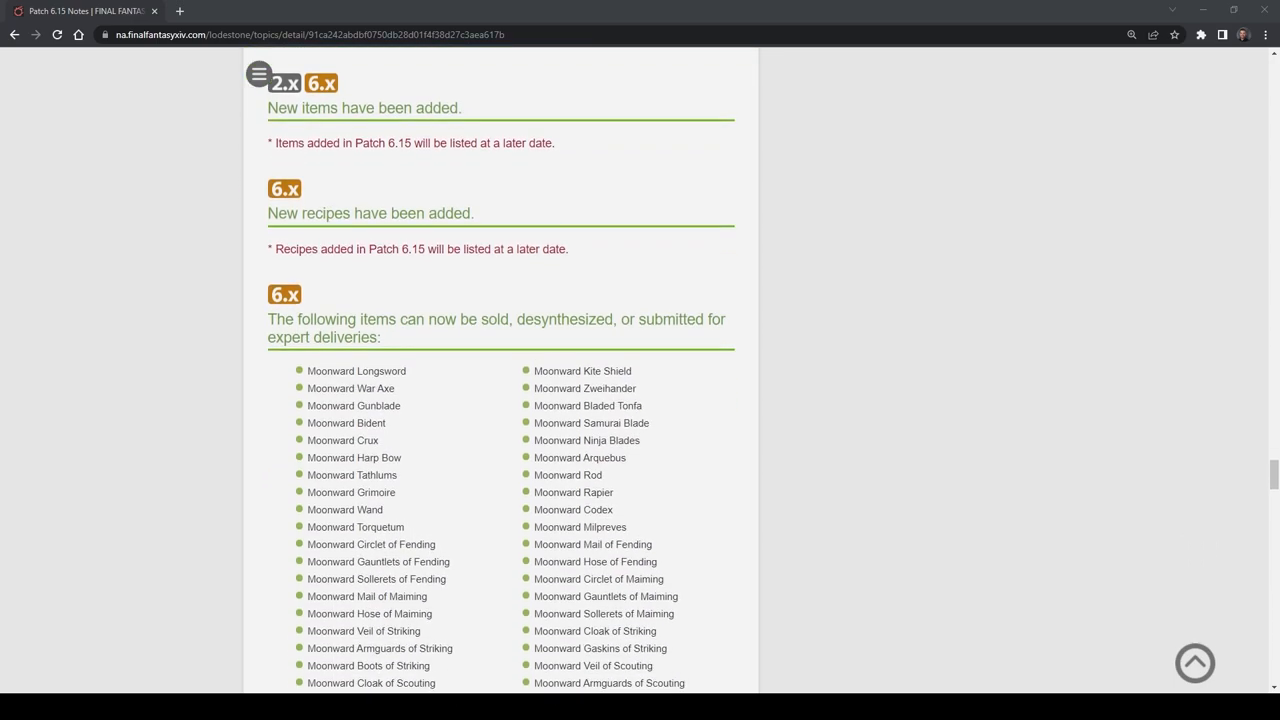
{"action": "scroll", "scroll_direction": "down", "scroll_amount": 3}
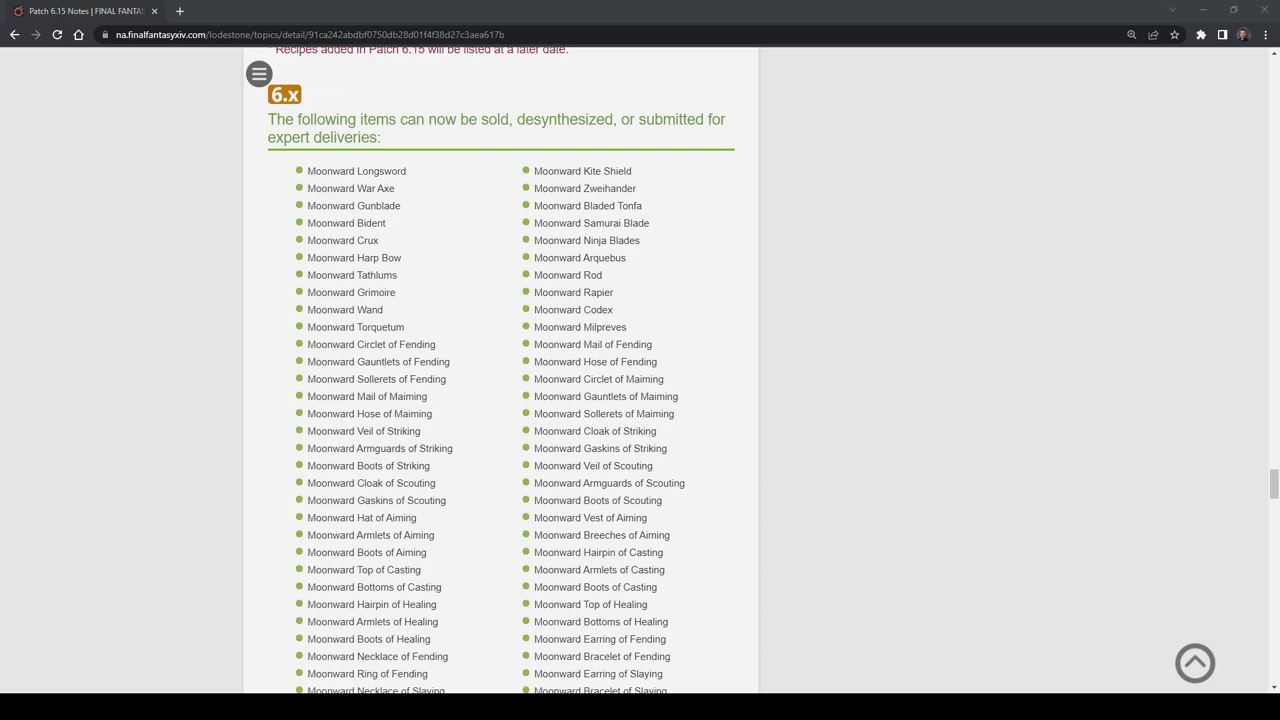
{"action": "scroll", "scroll_direction": "down", "scroll_amount": 3}
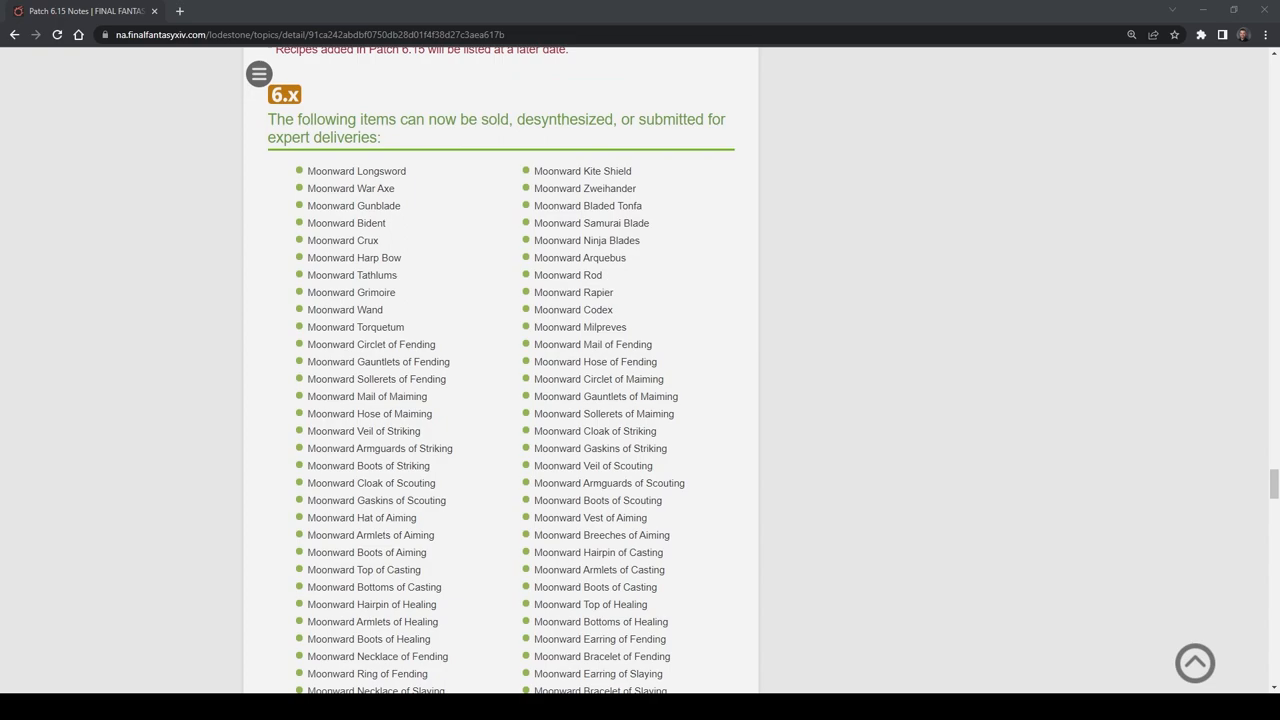
{"action": "scroll", "scroll_direction": "down", "scroll_amount": 3}
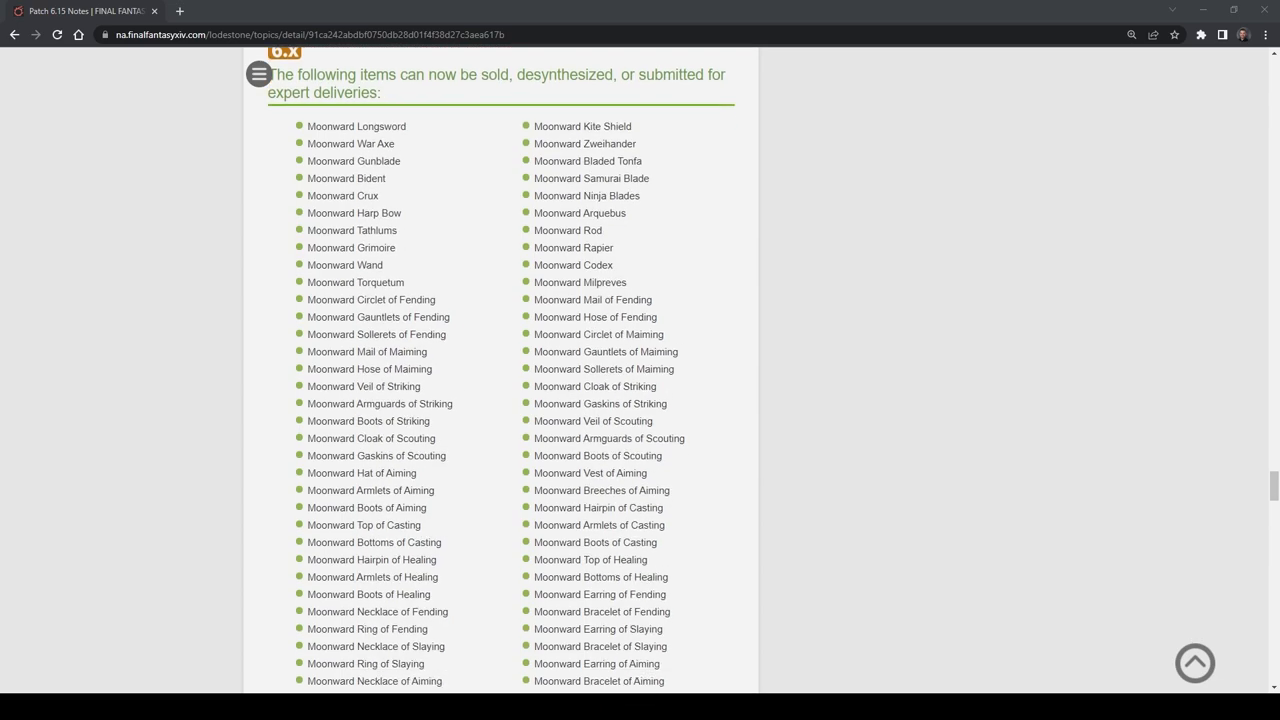
{"action": "scroll", "scroll_direction": "down", "scroll_amount": 3}
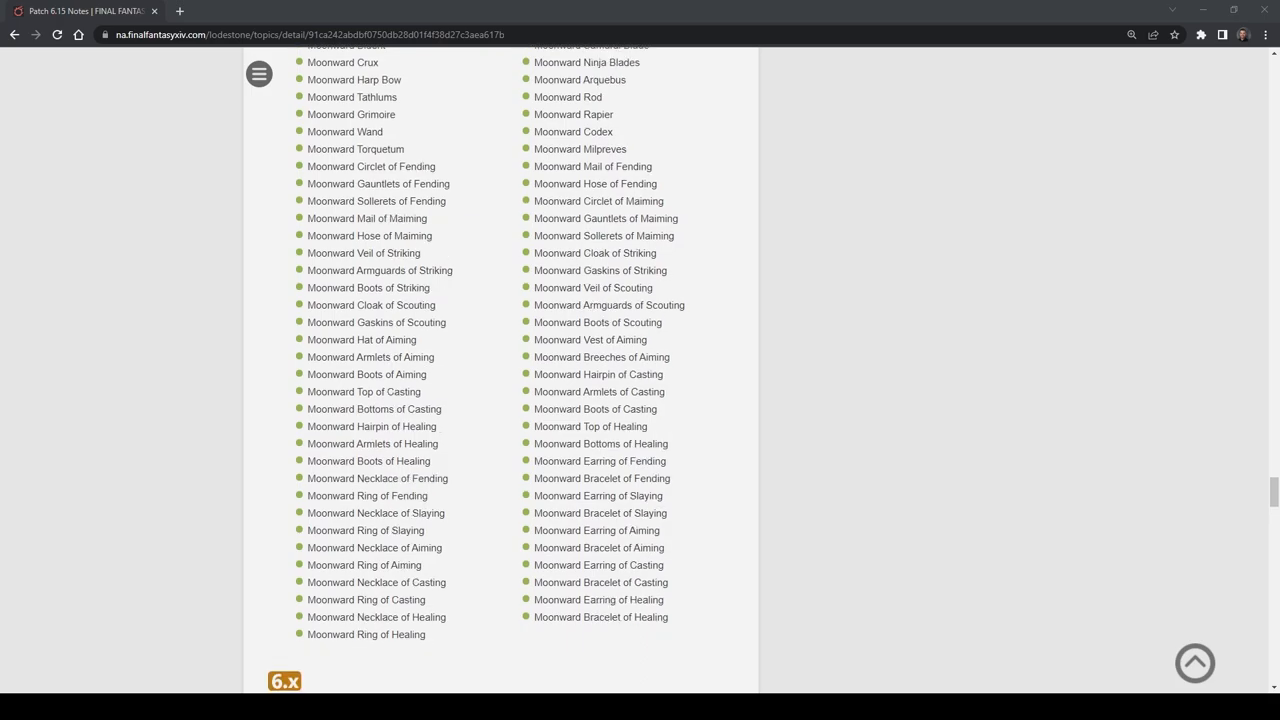
Scroll past Ameliance glamours, gathering points, fish, mounts and minions to the System achievements
{"action": "scroll", "scroll_direction": "down", "scroll_amount": 3}
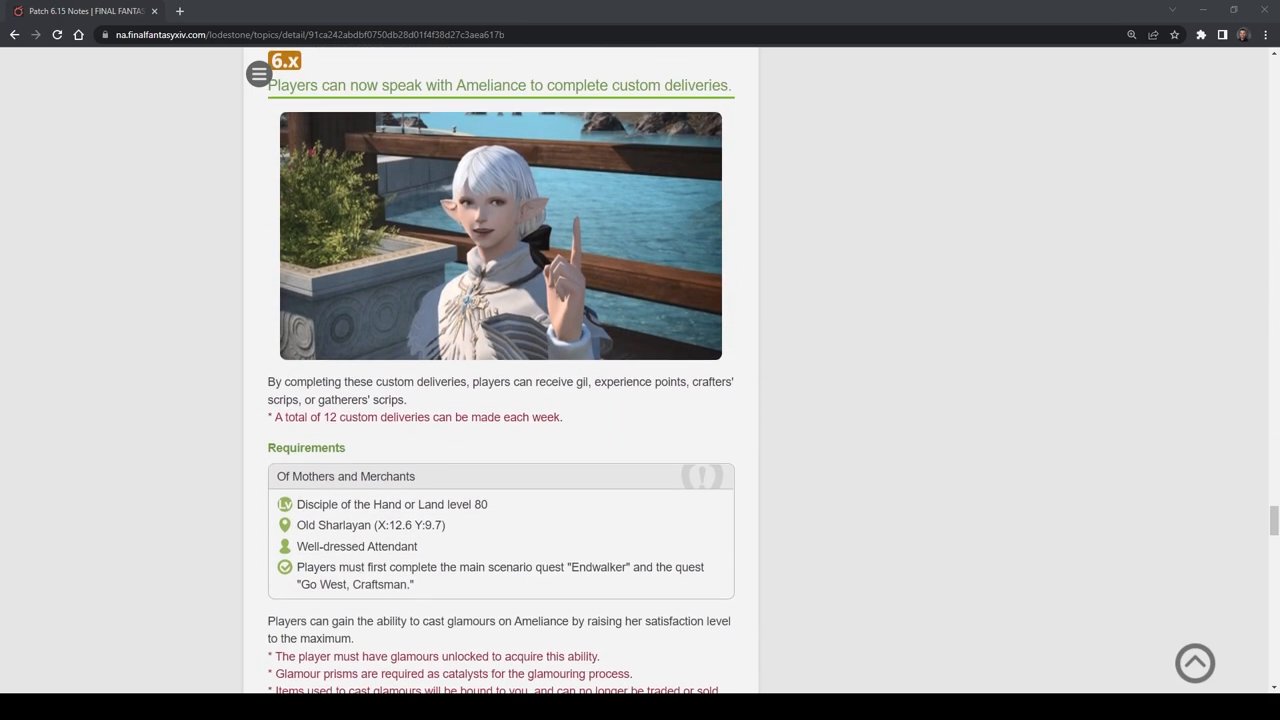
{"action": "scroll", "scroll_direction": "down", "scroll_amount": 3}
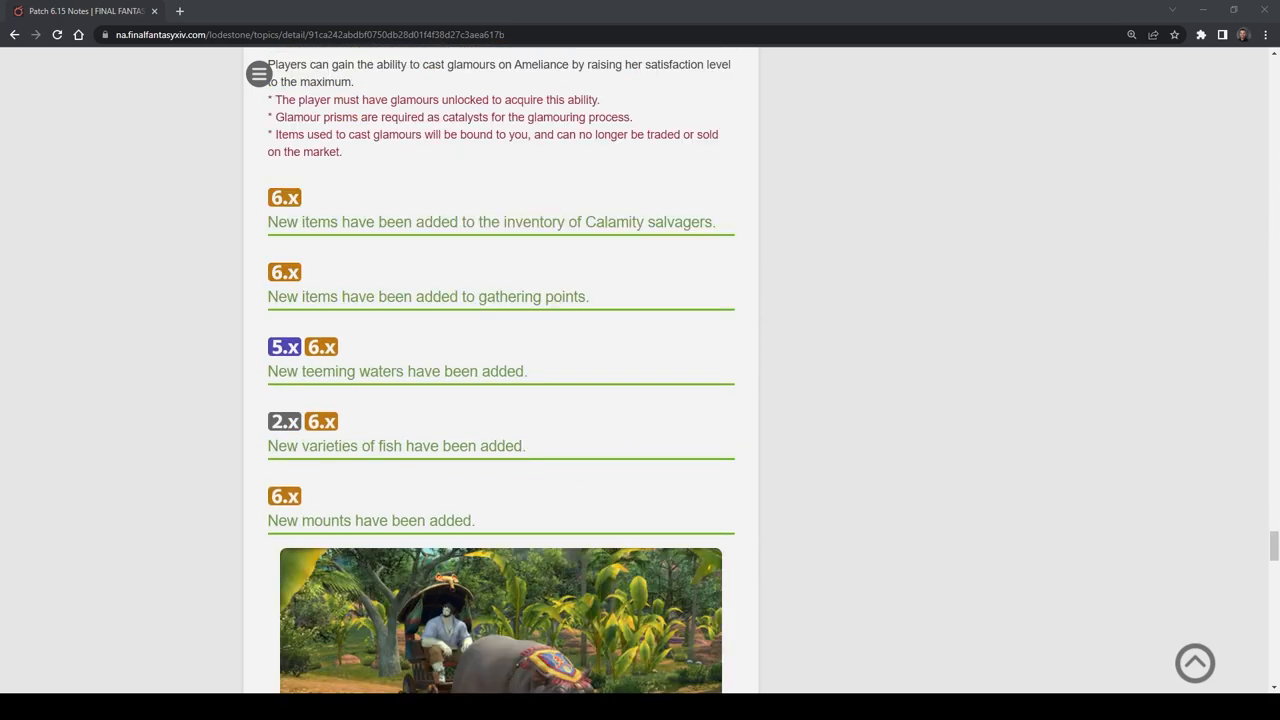
{"action": "scroll", "scroll_direction": "down", "scroll_amount": 3}
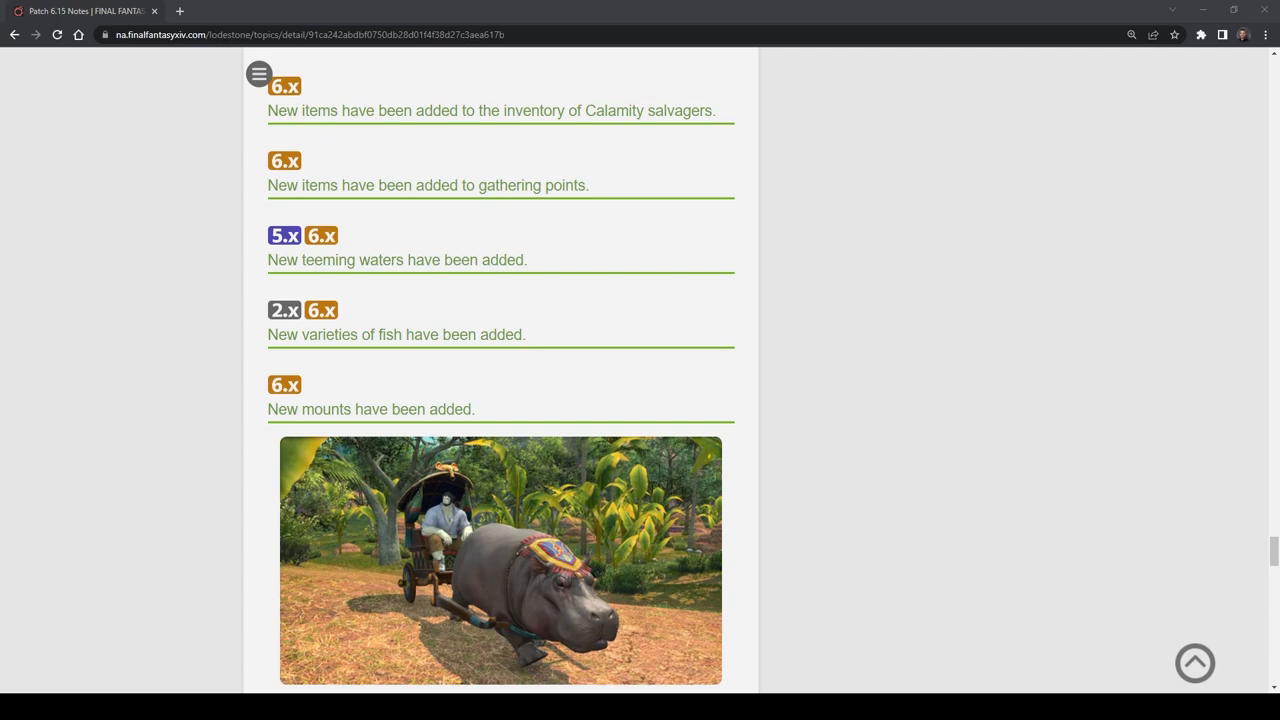
{"action": "scroll", "scroll_direction": "down", "scroll_amount": 3}
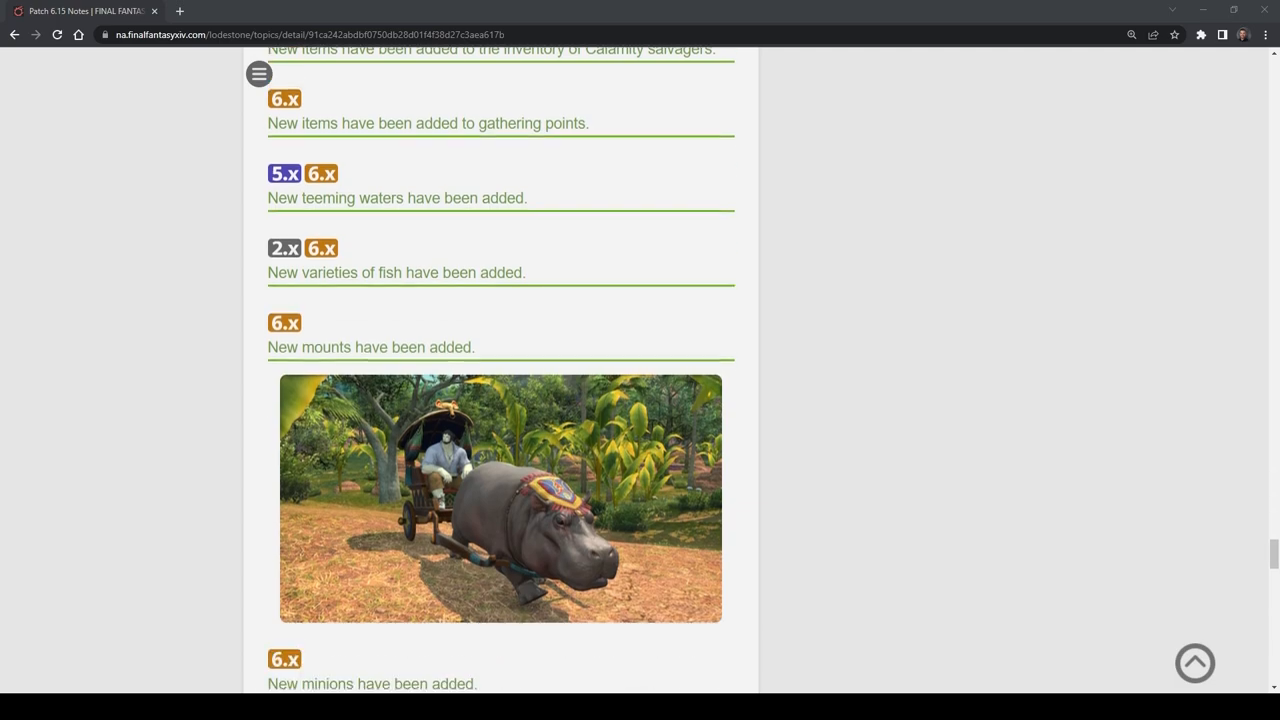
{"action": "scroll", "scroll_direction": "down", "scroll_amount": 3}
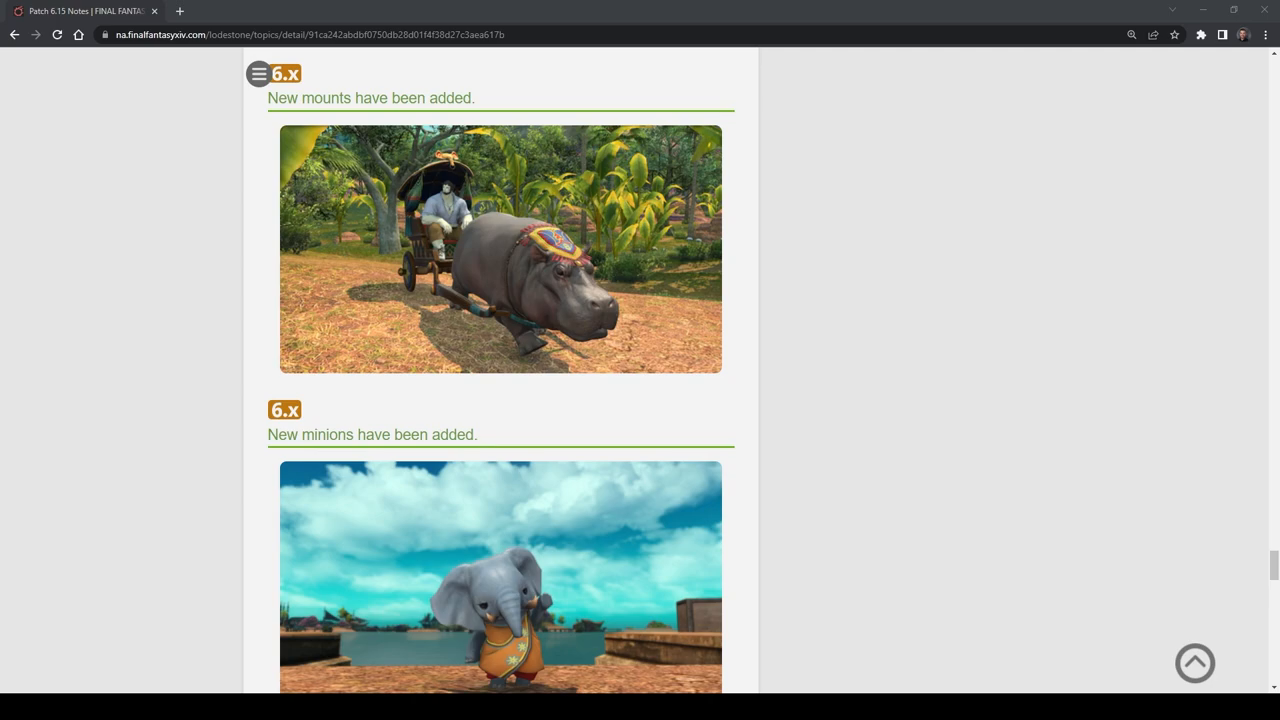
{"action": "scroll", "scroll_direction": "down", "scroll_amount": 3}
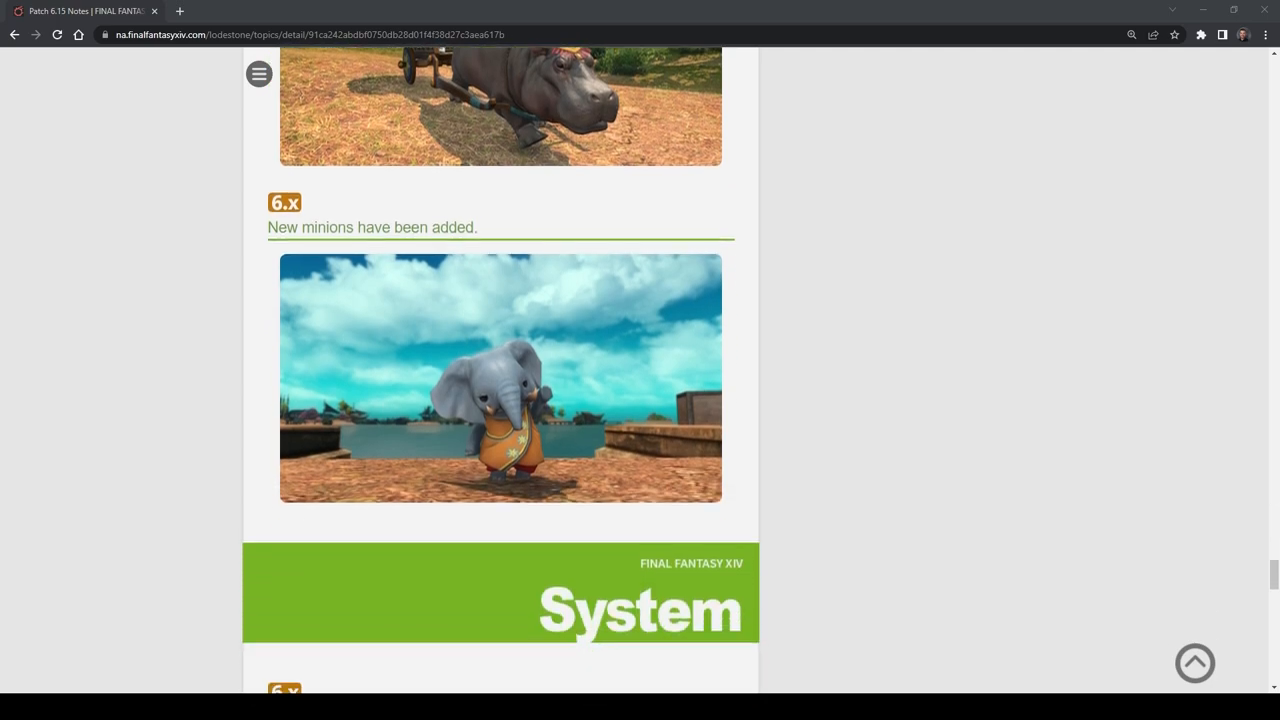
{"action": "scroll", "scroll_direction": "down", "scroll_amount": 3}
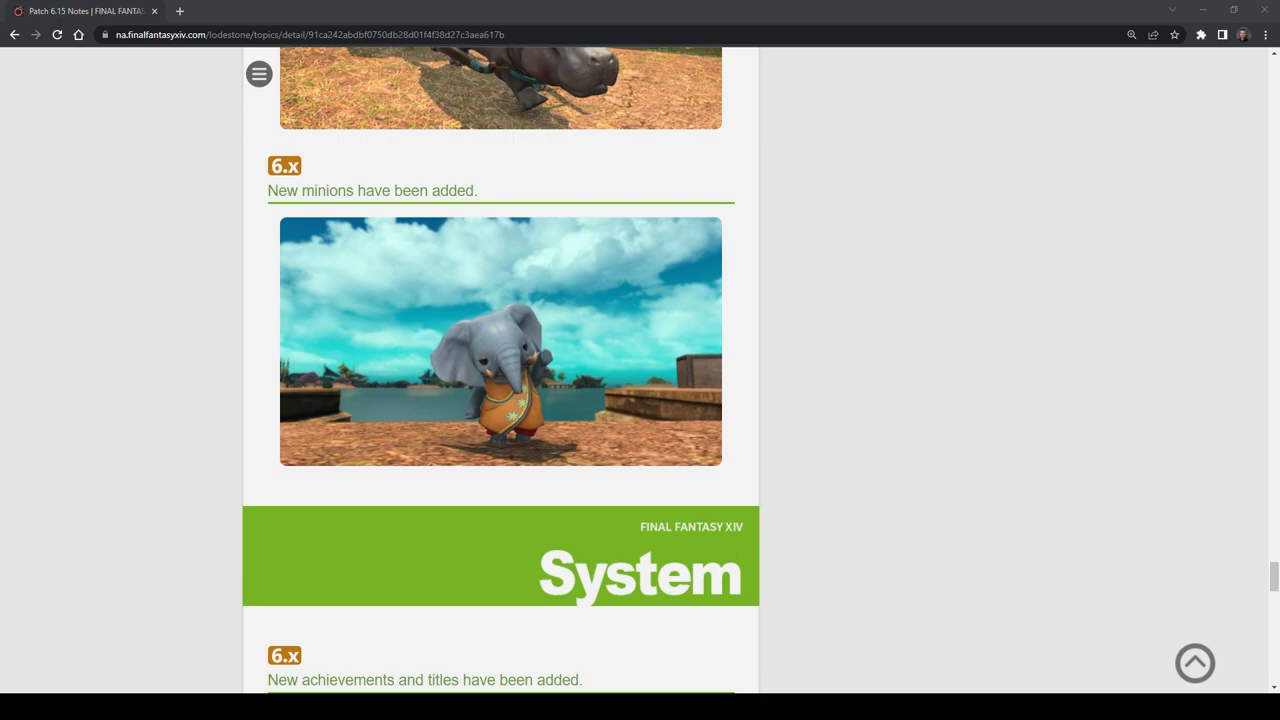
Scroll through System entries to the Resolved Issues list, then back up to the Items heading
{"action": "scroll", "scroll_direction": "down", "scroll_amount": 3}
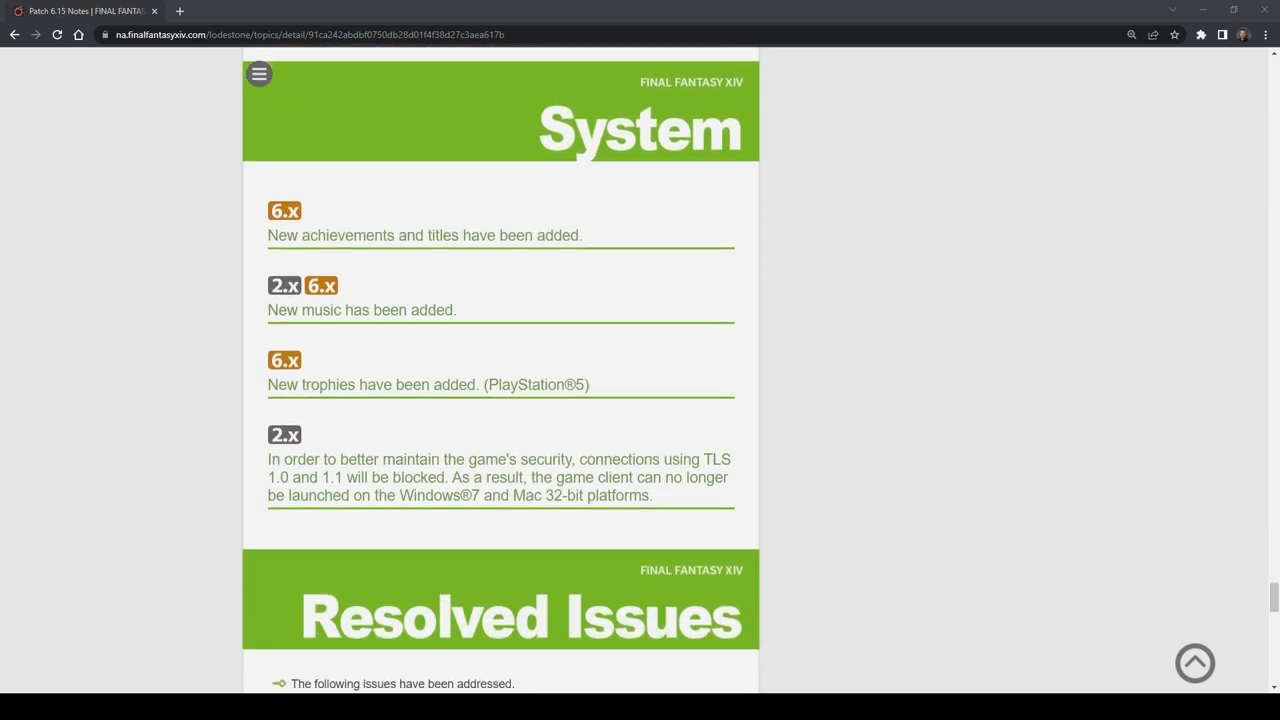
{"action": "scroll", "scroll_direction": "down", "scroll_amount": 3}
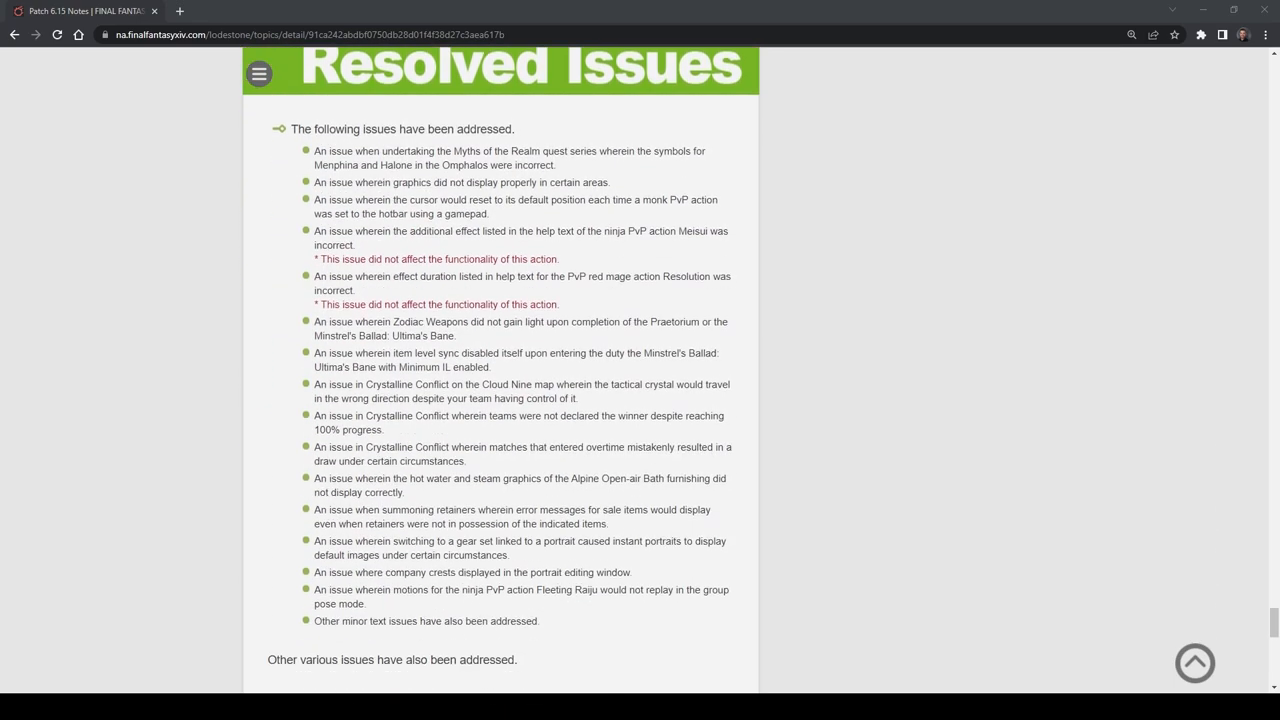
{"action": "scroll", "scroll_direction": "down", "scroll_amount": 3}
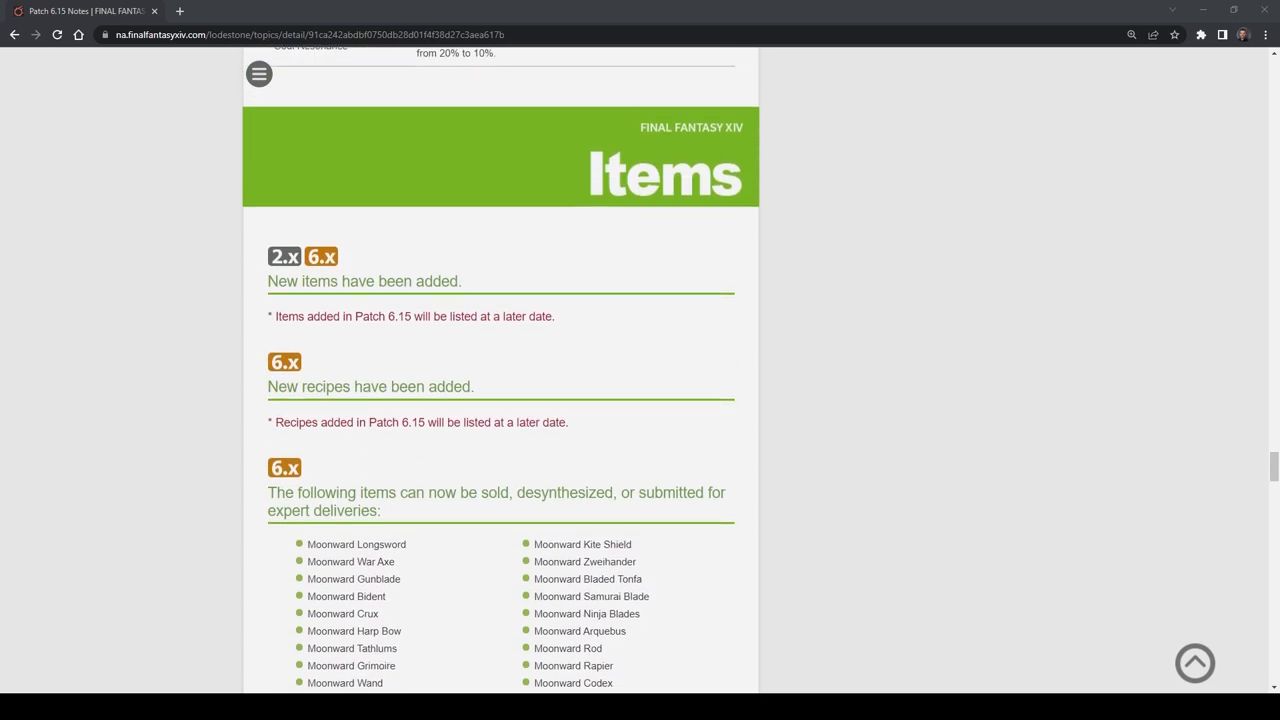
Scroll the patch notes up past Battle System and Housing to the Arkasodara tribal daily quests
{"action": "scroll", "scroll_direction": "down", "scroll_amount": 3}
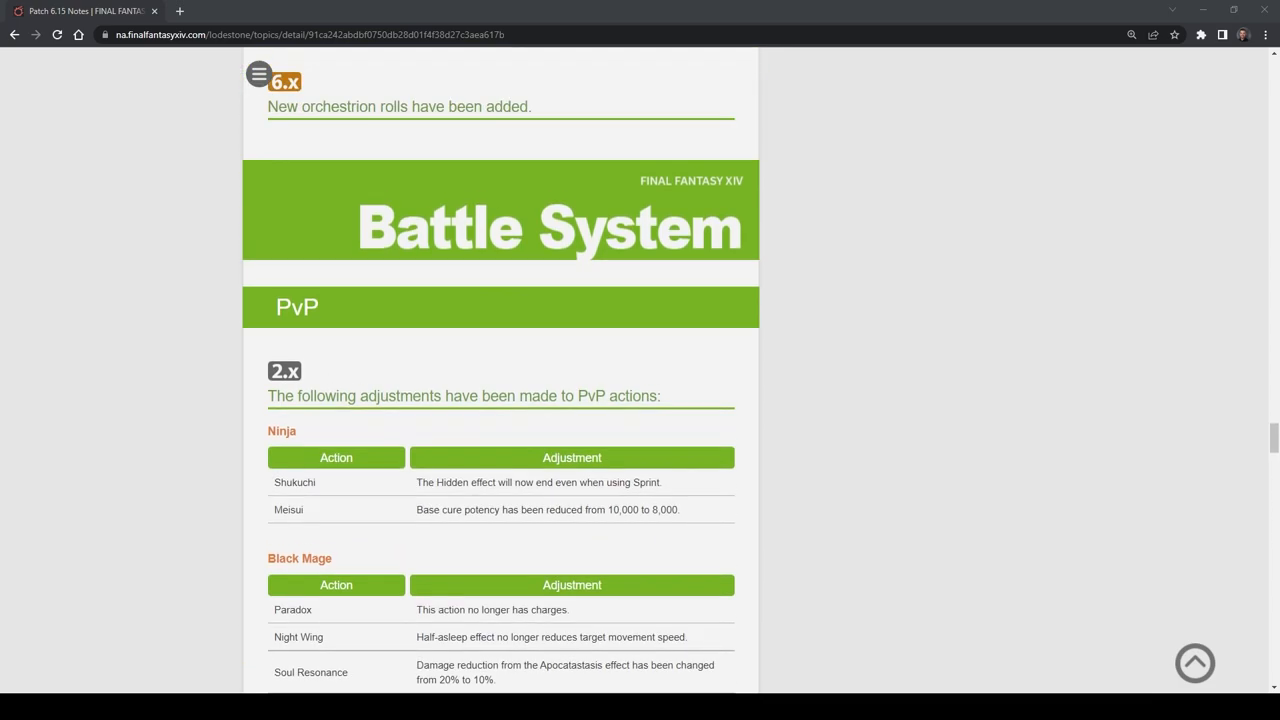
{"action": "scroll", "scroll_direction": "down", "scroll_amount": 3}
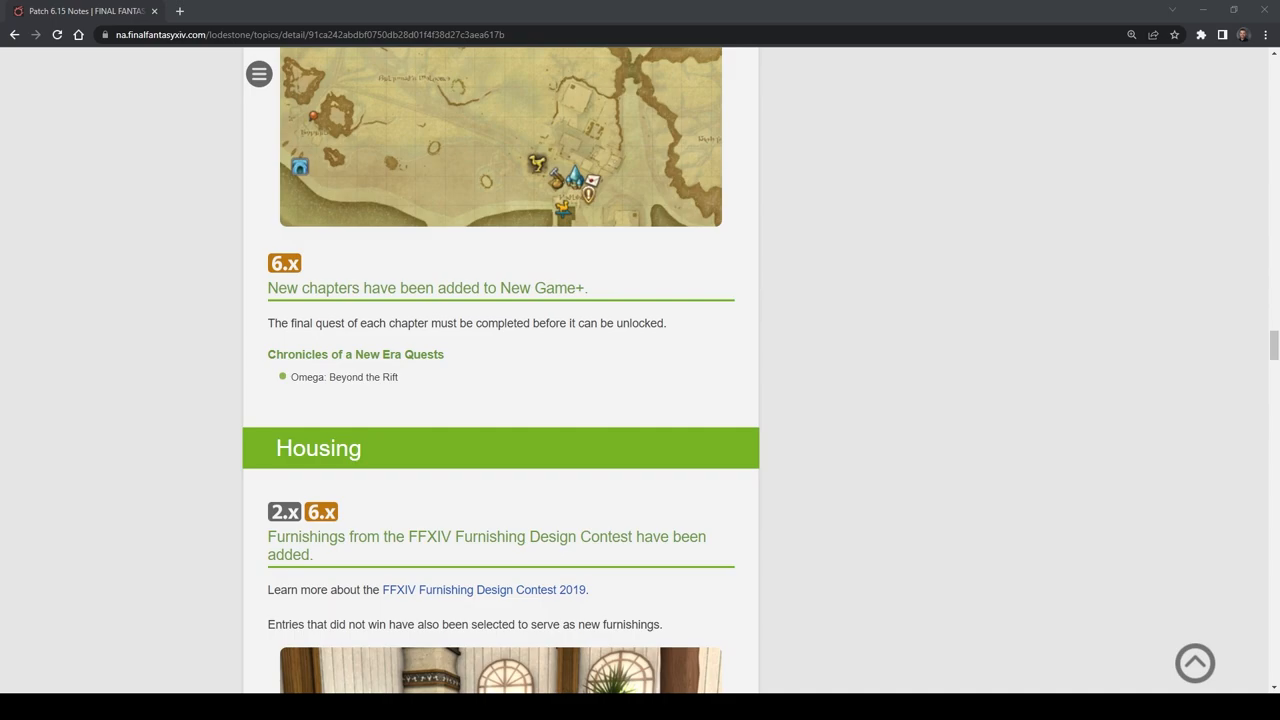
{"action": "scroll", "scroll_direction": "up", "scroll_amount": 3}
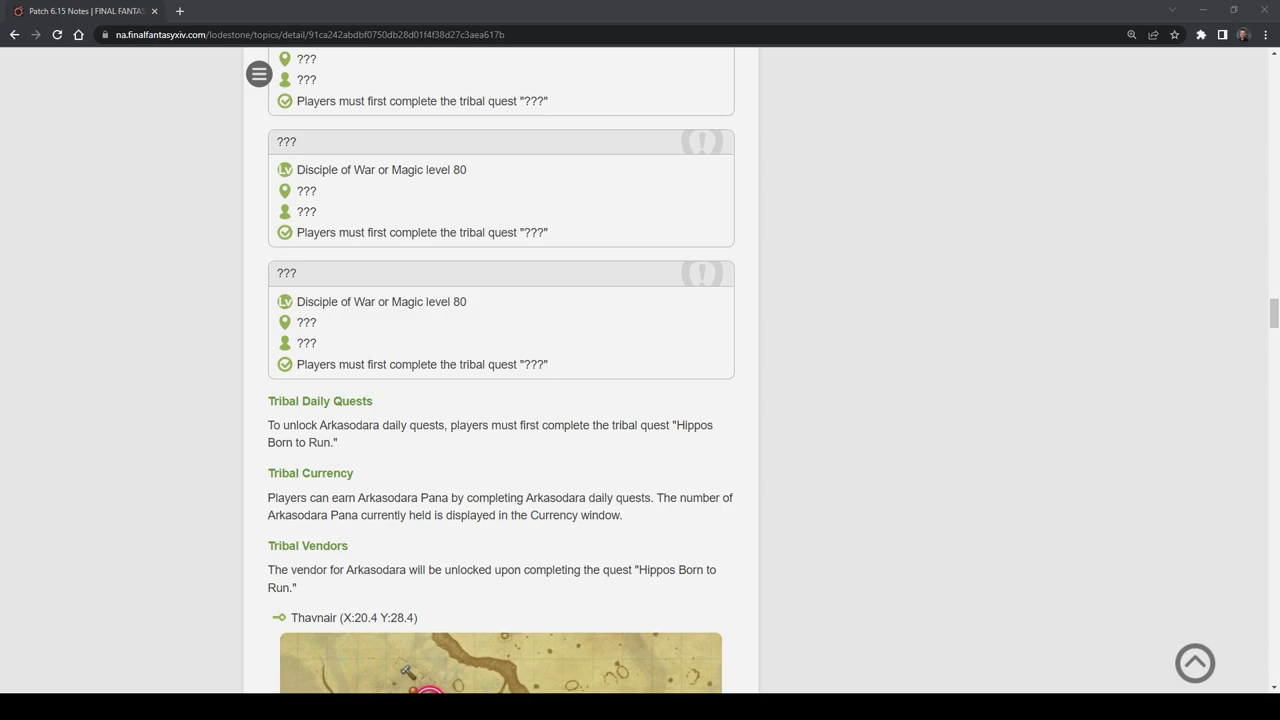
{"action": "scroll", "scroll_direction": "down", "scroll_amount": 3}
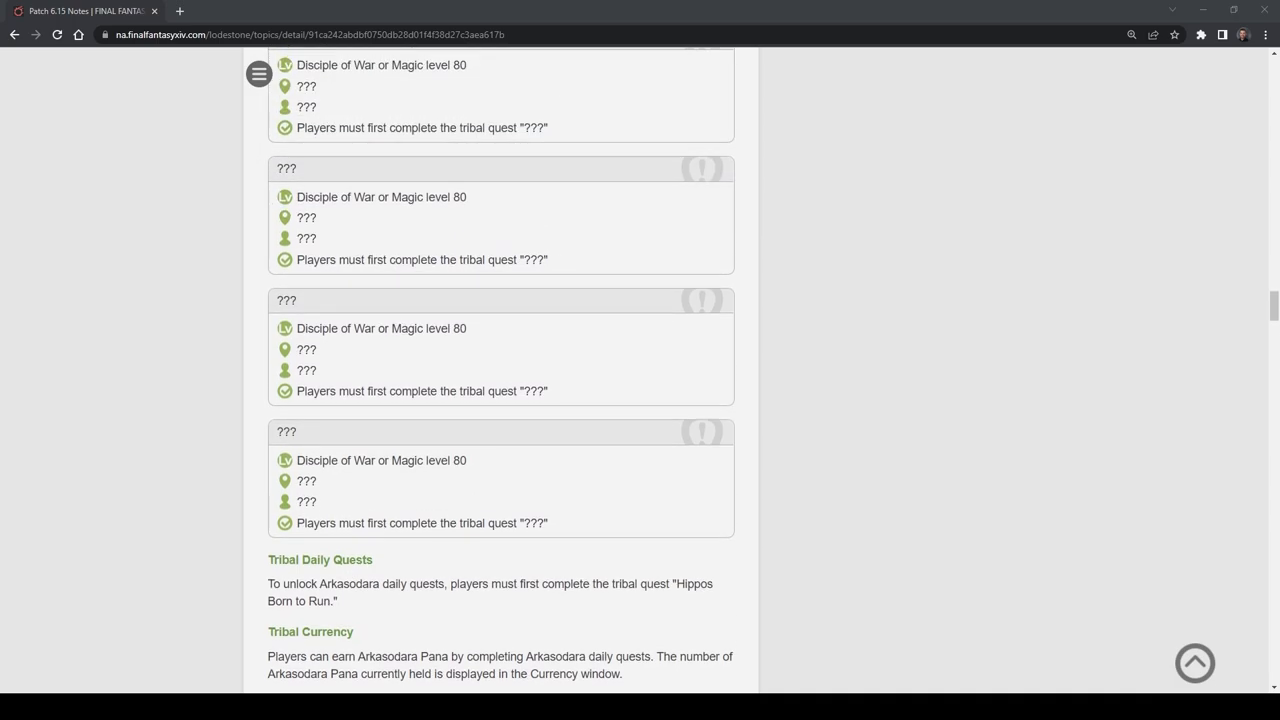